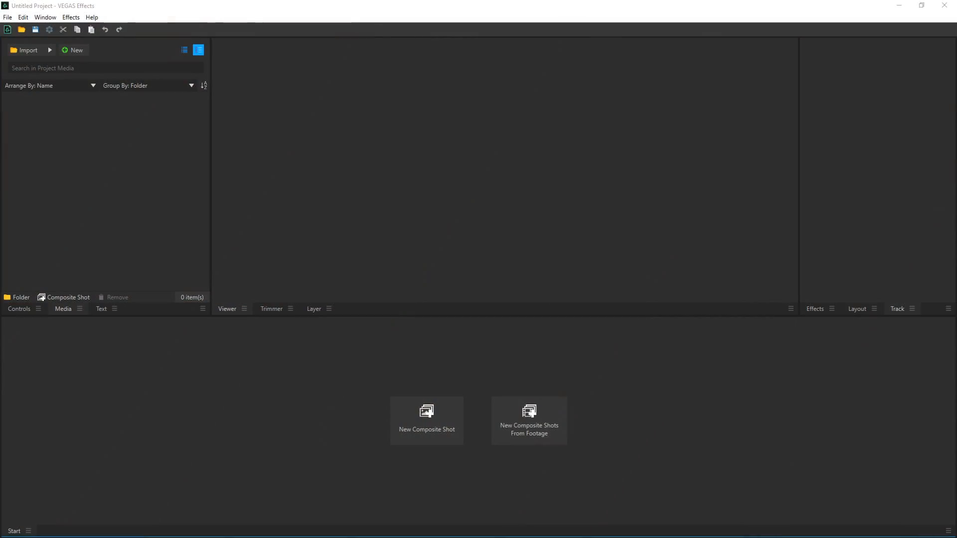
# Create a new composite shot from the P1001144.MP4 wall clip.
pyautogui.click(61, 308)
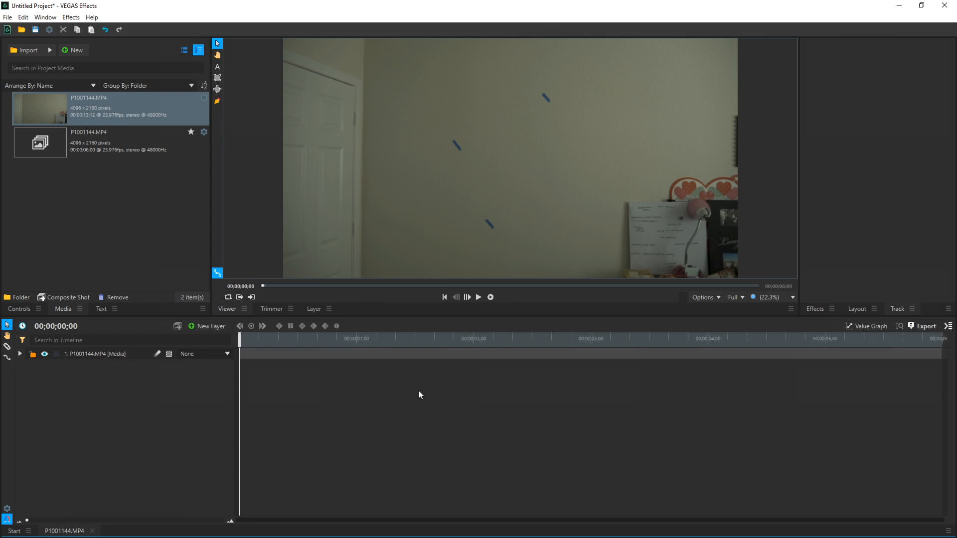
pyautogui.moveTo(527, 186)
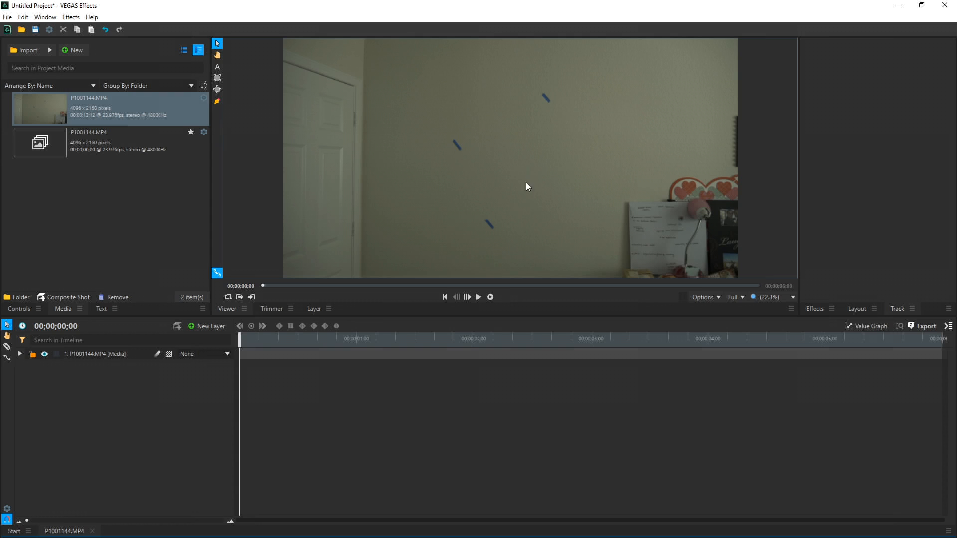
pyautogui.moveTo(551, 154)
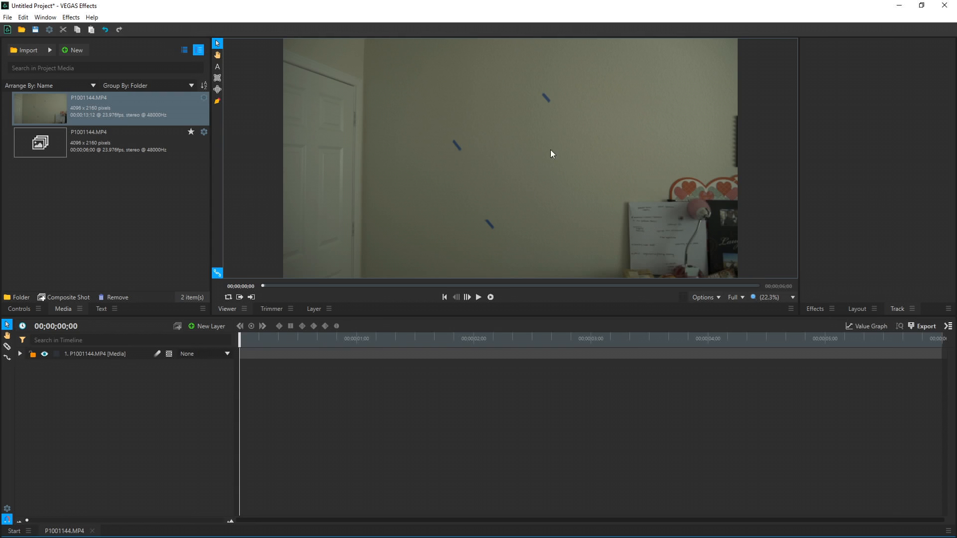
pyautogui.moveTo(147, 391)
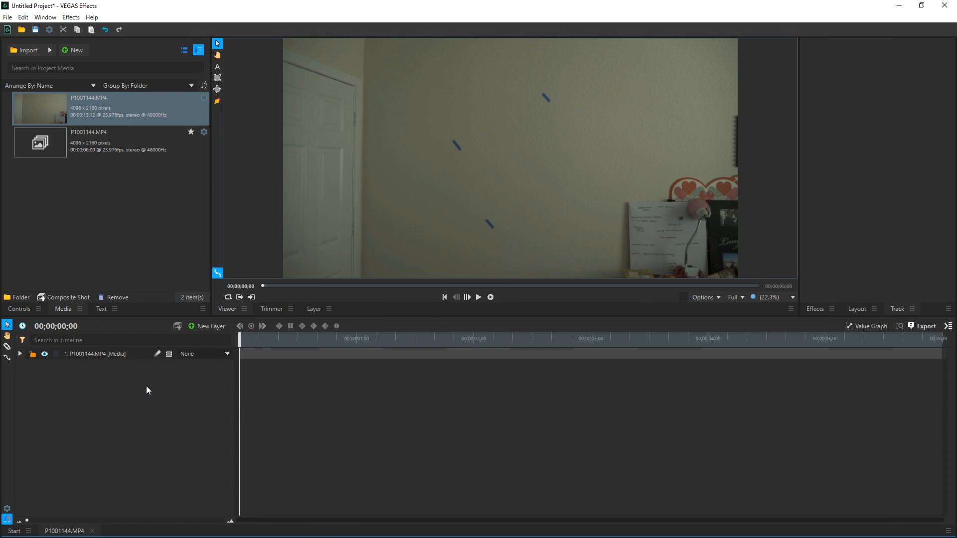
pyautogui.moveTo(555, 93)
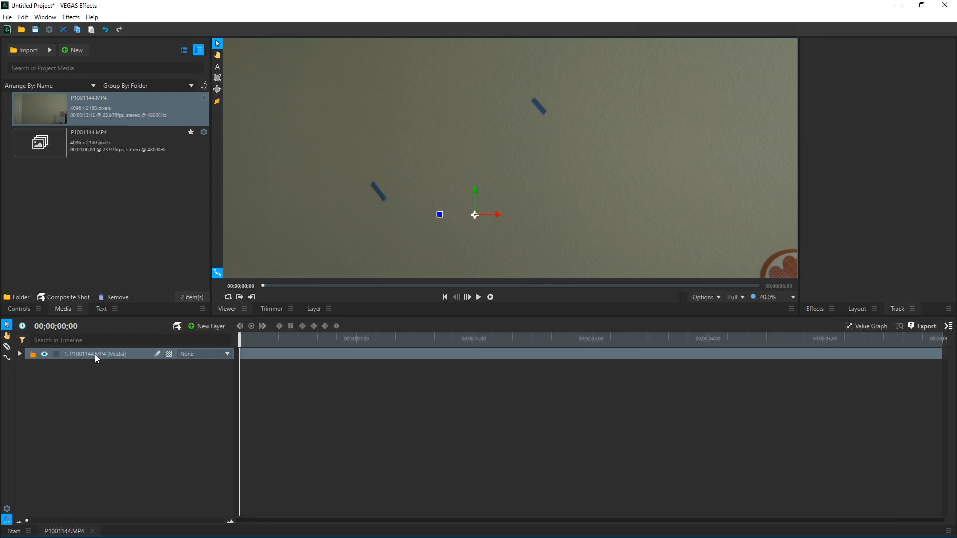
# Add a tracker to the wall footage layer sized around the top tape strip and track it forward.
pyautogui.click(19, 354)
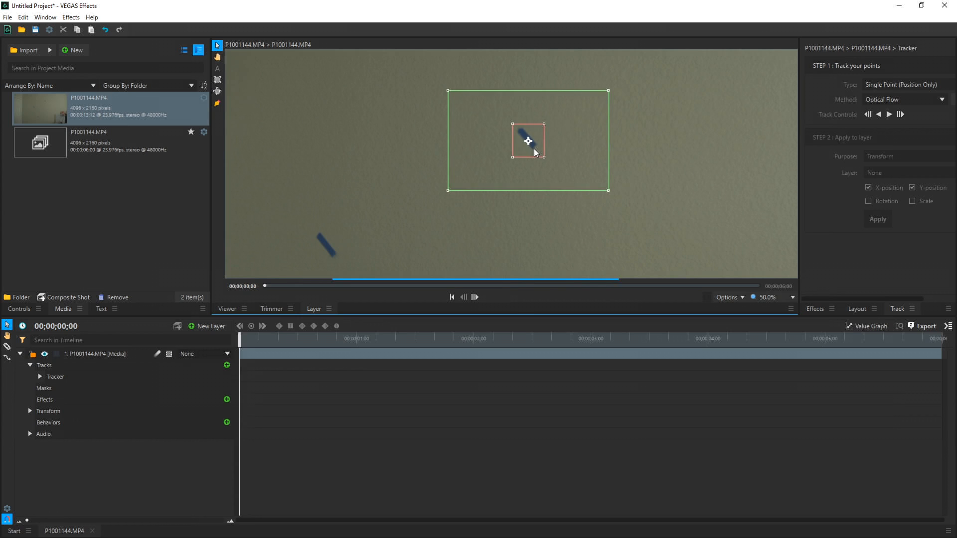
pyautogui.moveTo(608, 189); pyautogui.dragTo(583, 185)
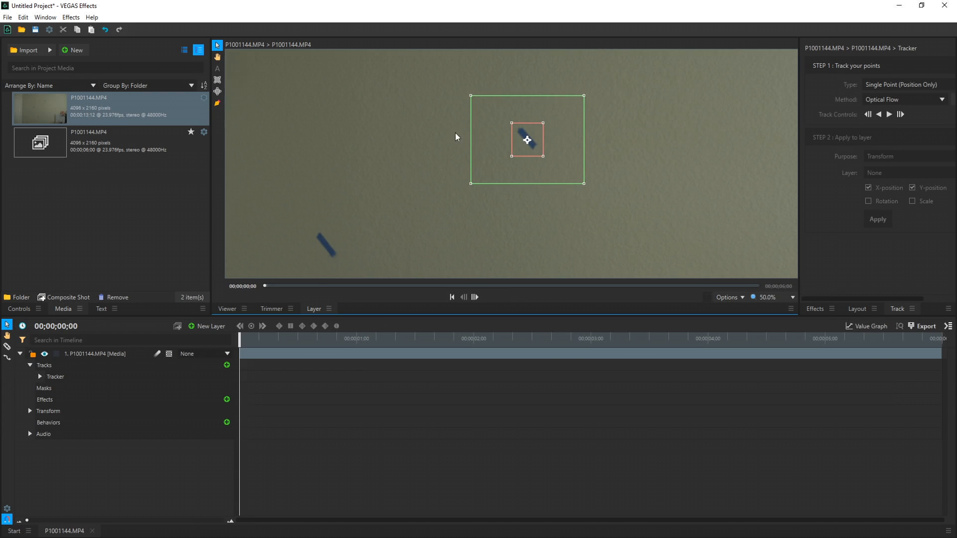
pyautogui.moveTo(471, 125)
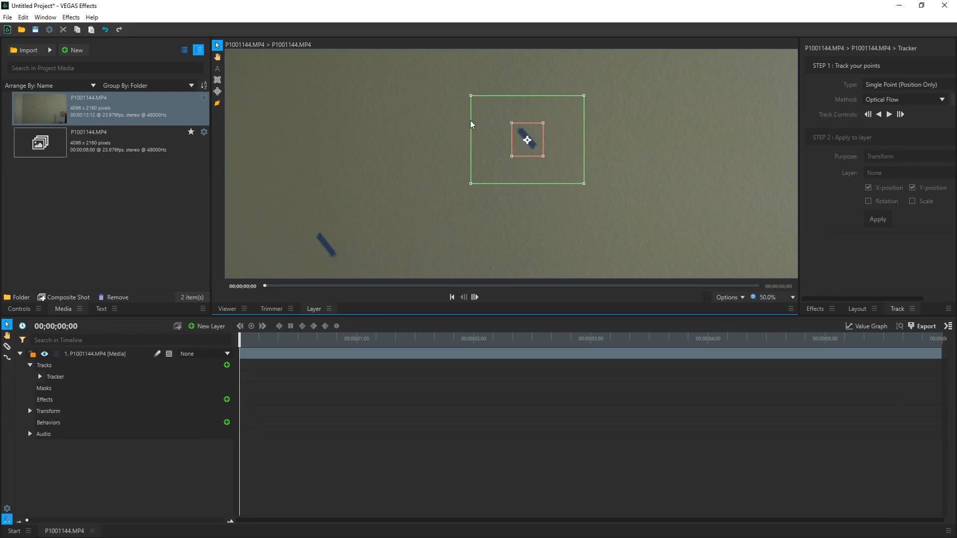
pyautogui.moveTo(523, 175)
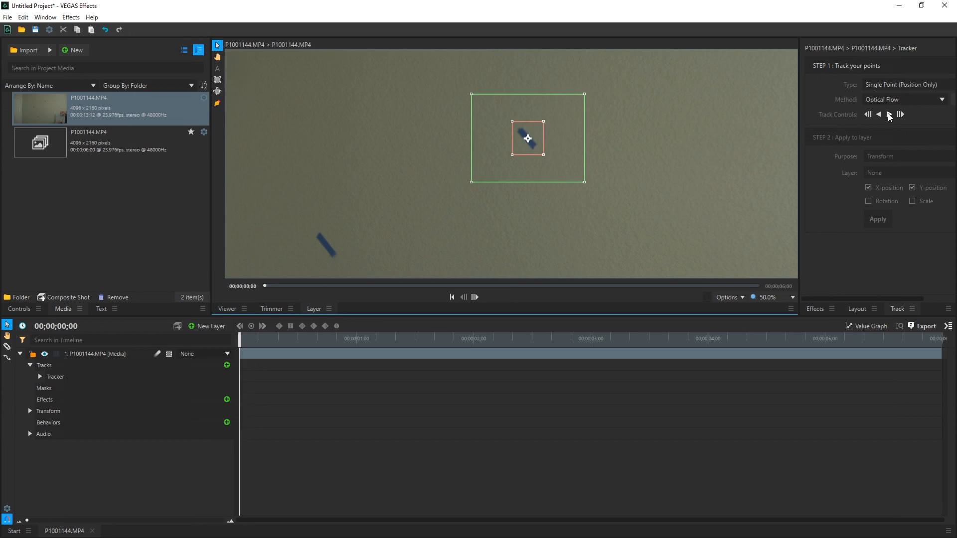
pyautogui.click(889, 115)
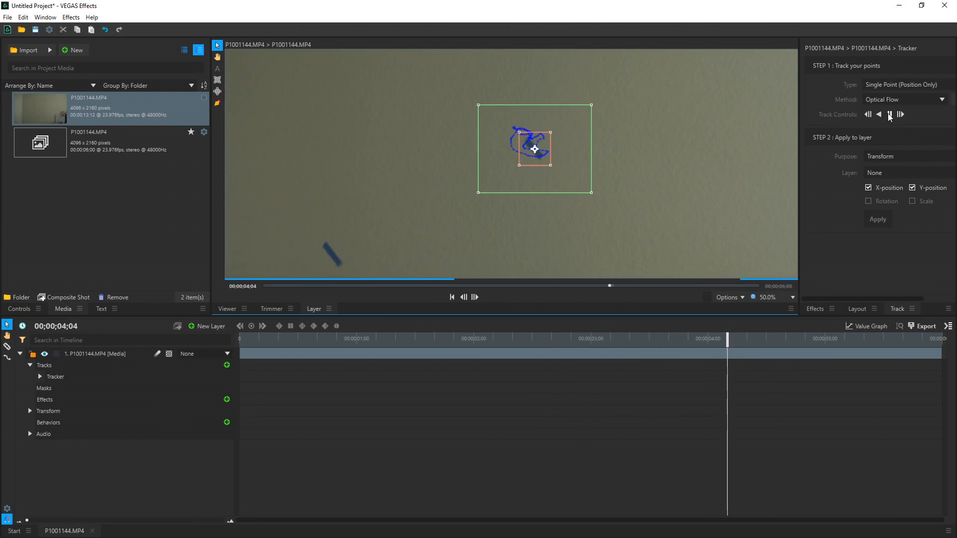
pyautogui.click(900, 114)
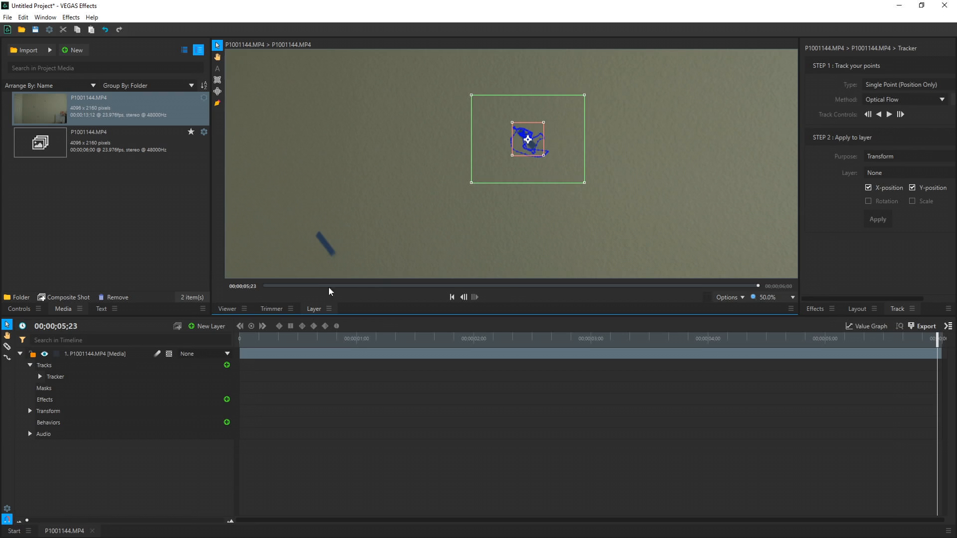
# Add a new point layer and rename it 'top point'.
pyautogui.click(212, 325)
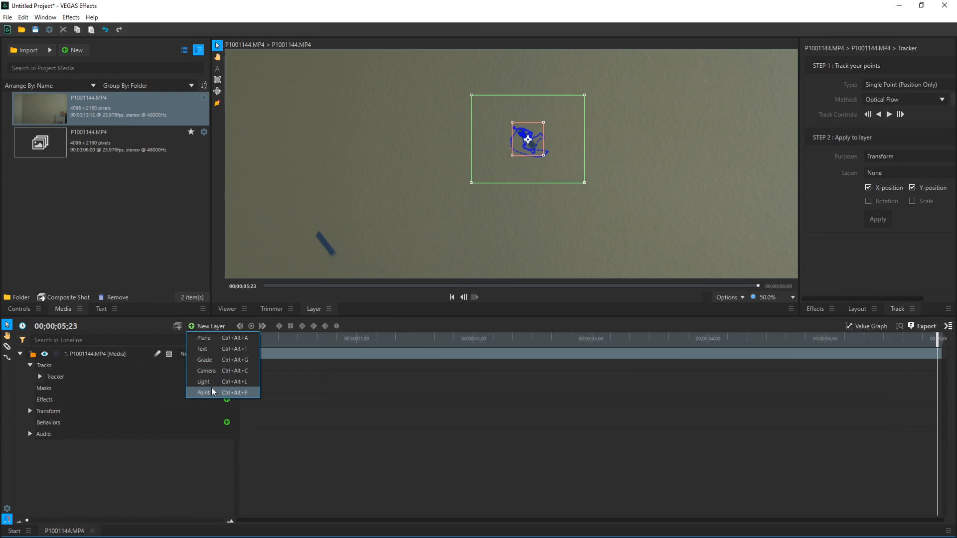
pyautogui.click(203, 391)
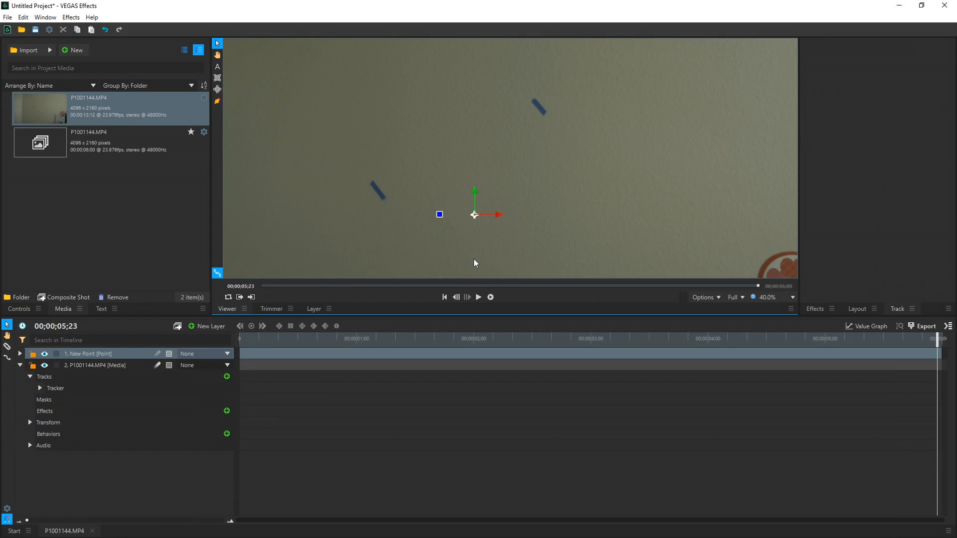
pyautogui.click(89, 354)
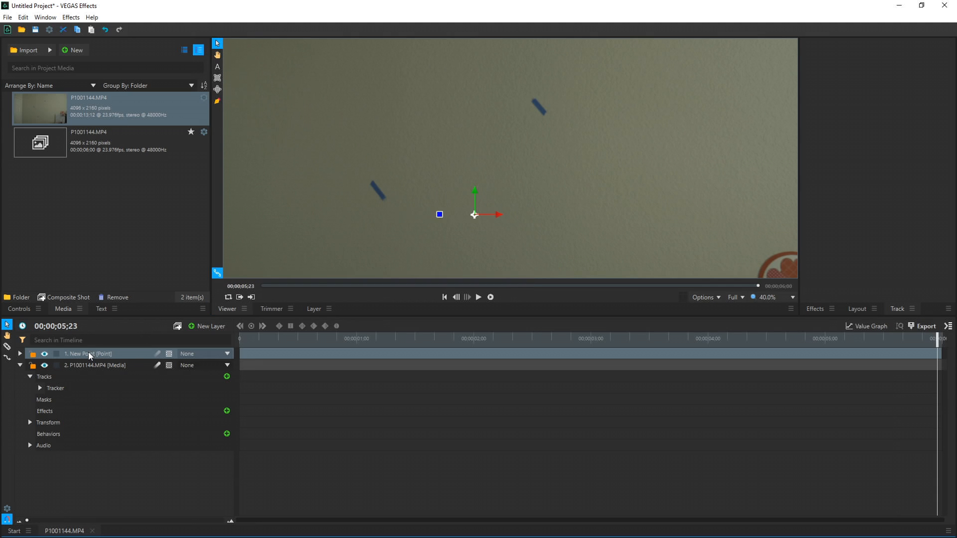
pyautogui.write('top')
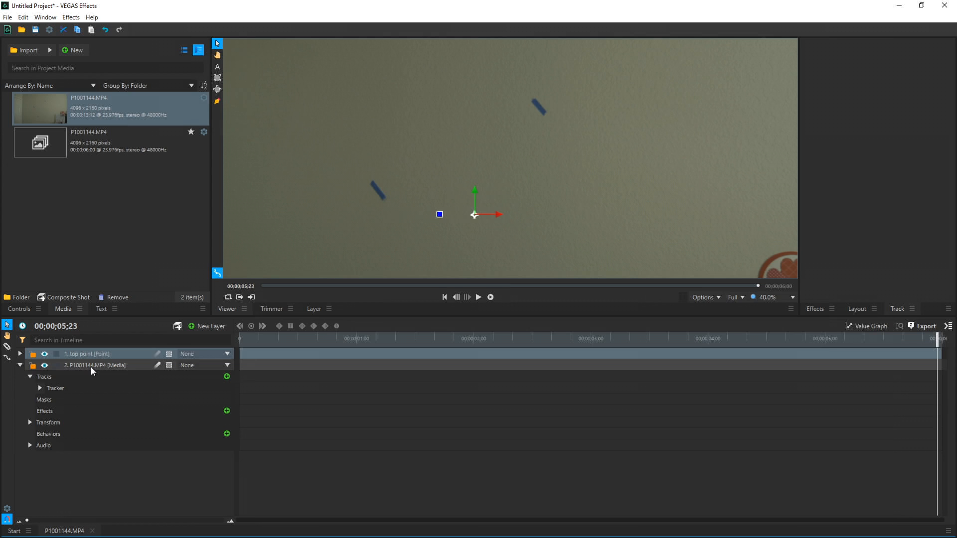
# Apply the footage tracker's position data to the top point layer.
pyautogui.click(55, 388)
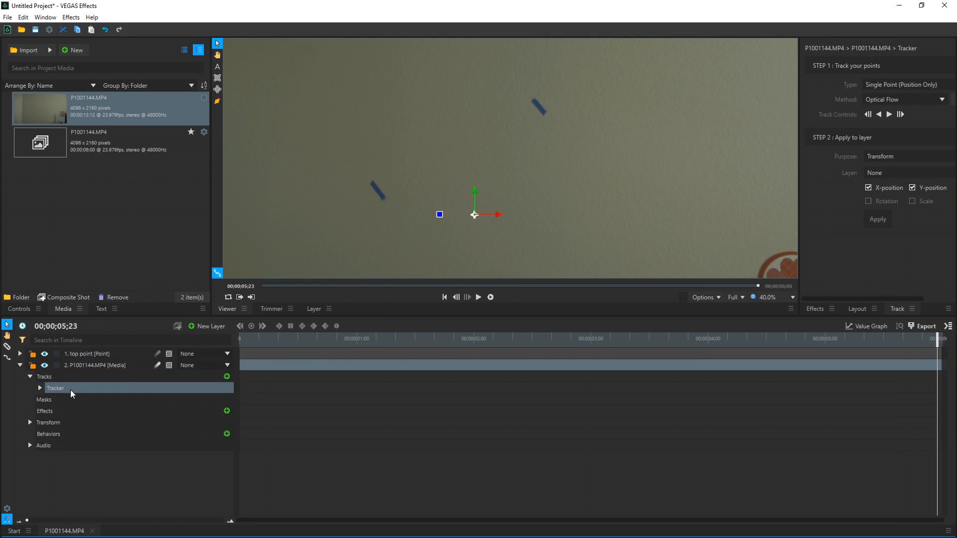
pyautogui.moveTo(888, 284)
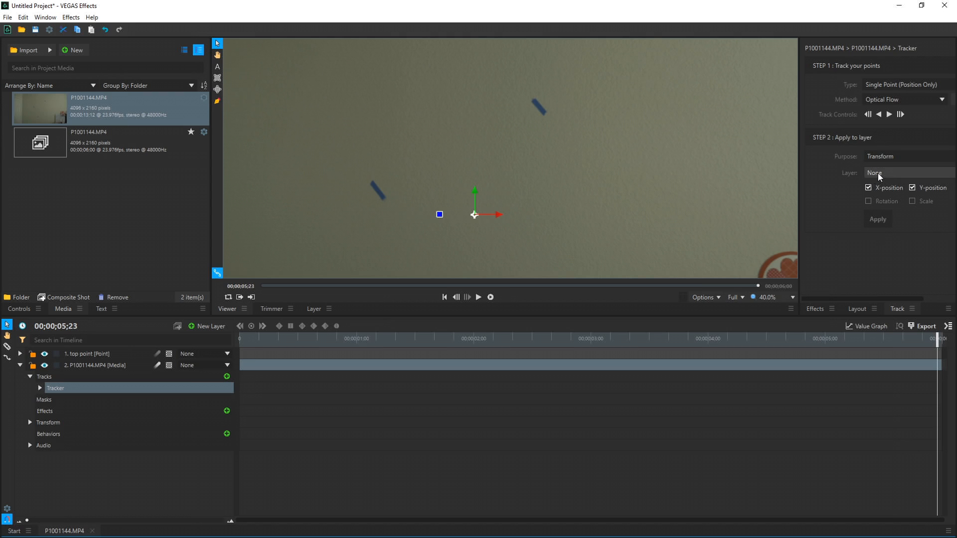
pyautogui.click(908, 172)
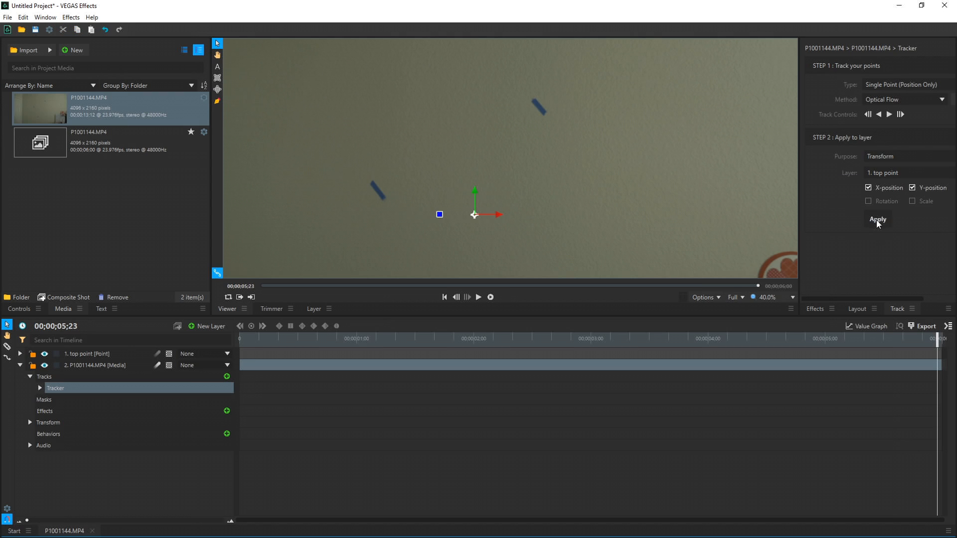
pyautogui.moveTo(865, 146)
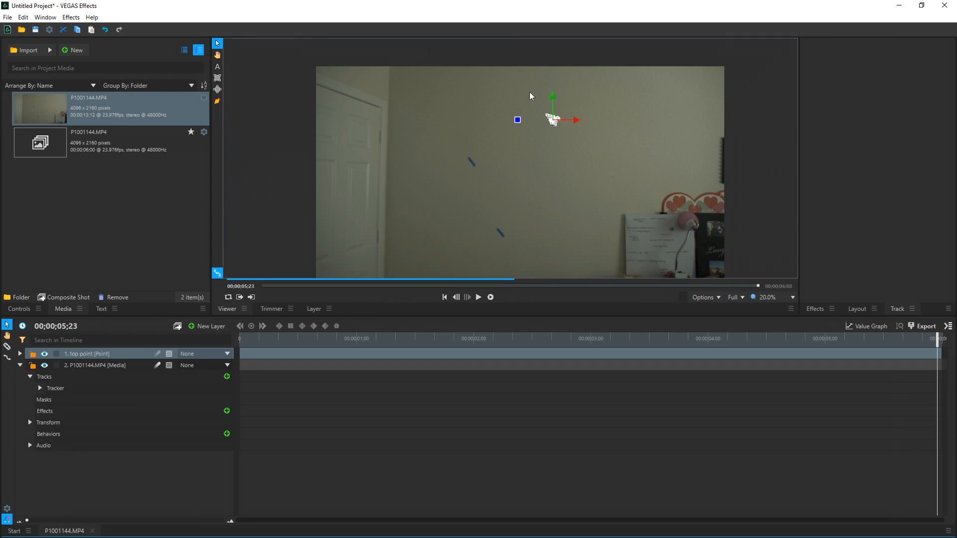
pyautogui.moveTo(372, 232)
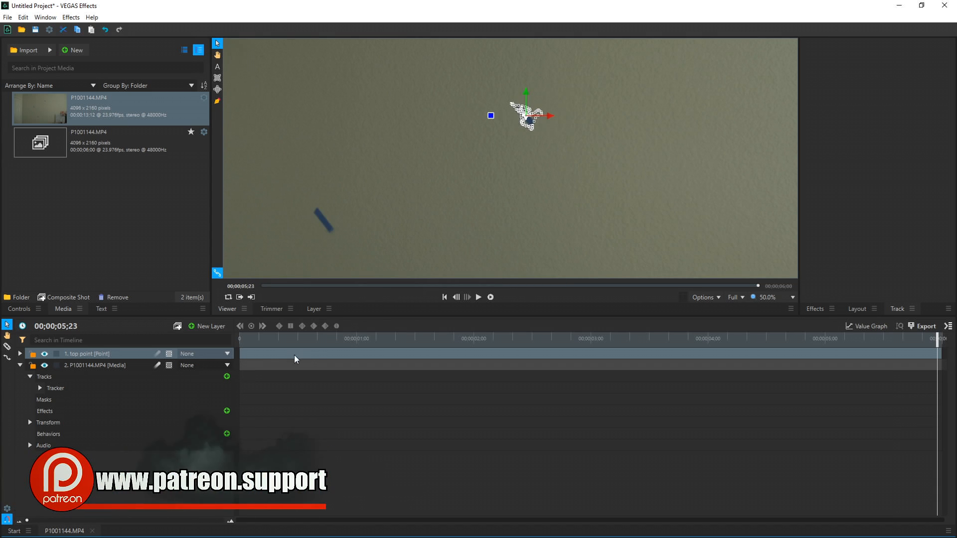
# Add a new white plane layer named 'top tape'.
pyautogui.click(210, 326)
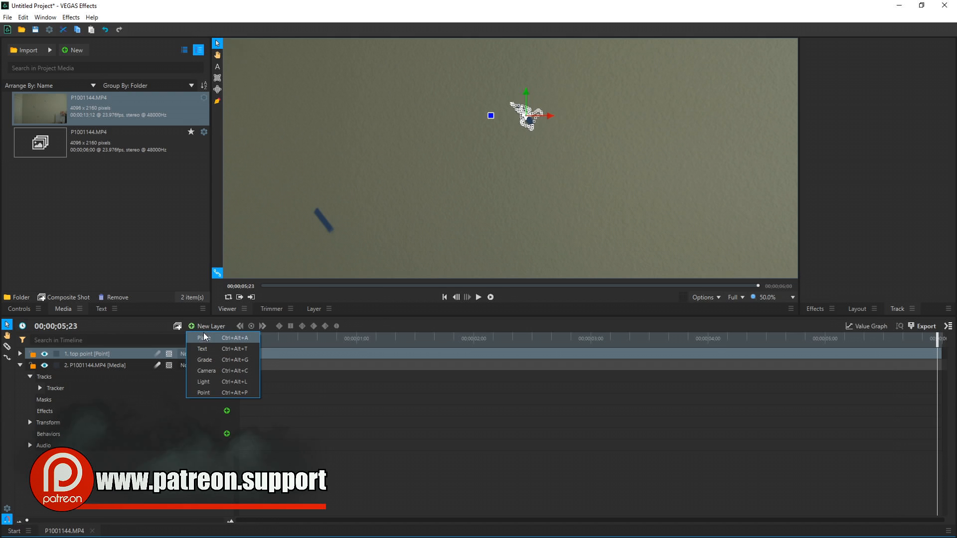
pyautogui.click(204, 338)
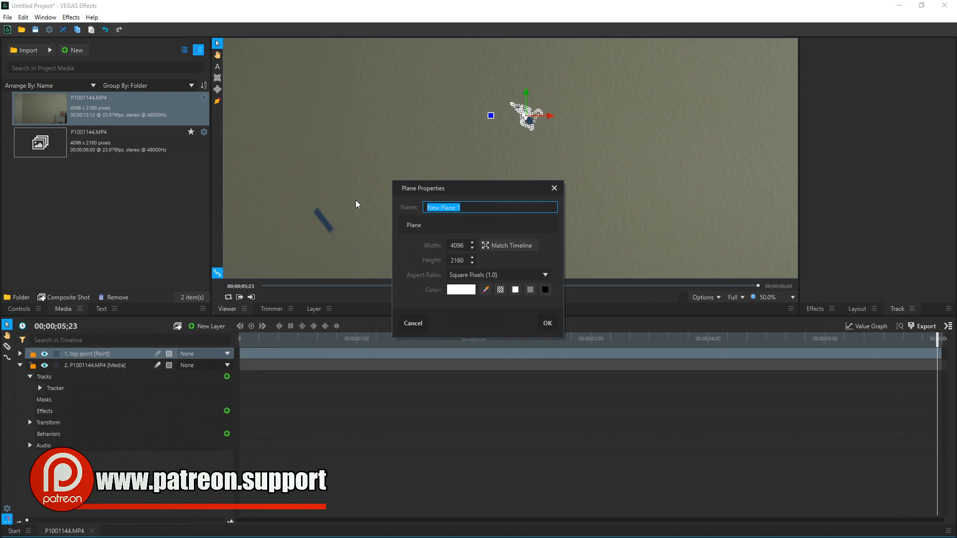
pyautogui.click(547, 323)
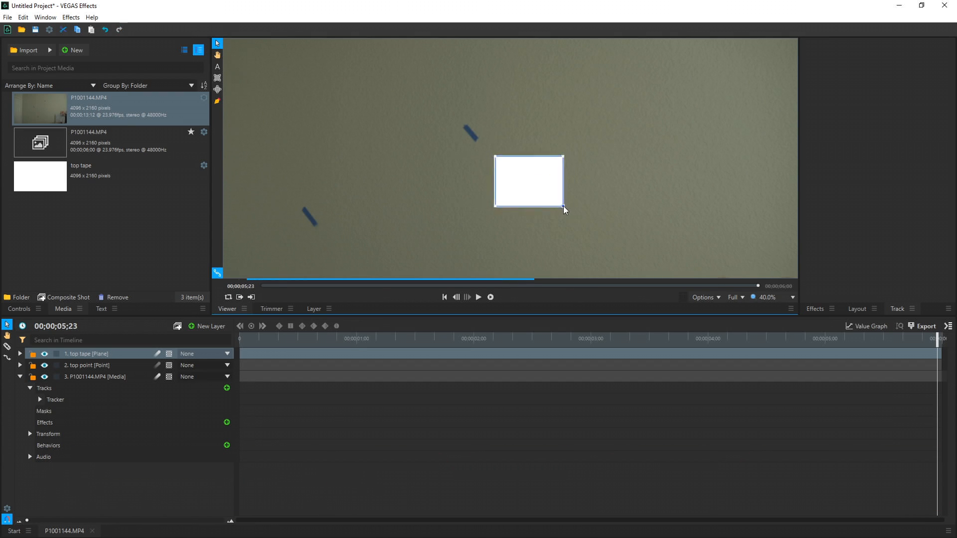
# Scale the plane down to a small rectangle and move it onto the top tape strip.
pyautogui.moveTo(563, 209); pyautogui.dragTo(545, 196)
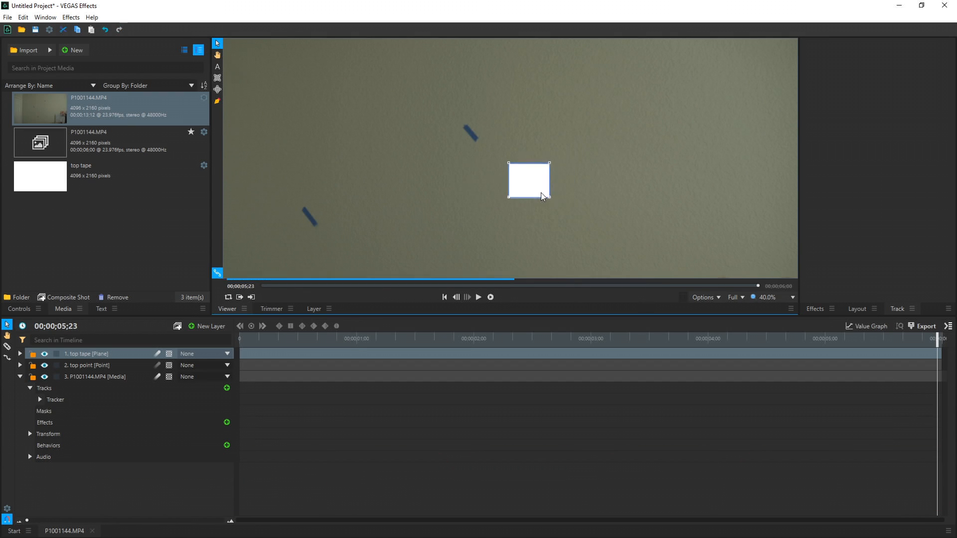
pyautogui.moveTo(528, 180); pyautogui.dragTo(471, 133)
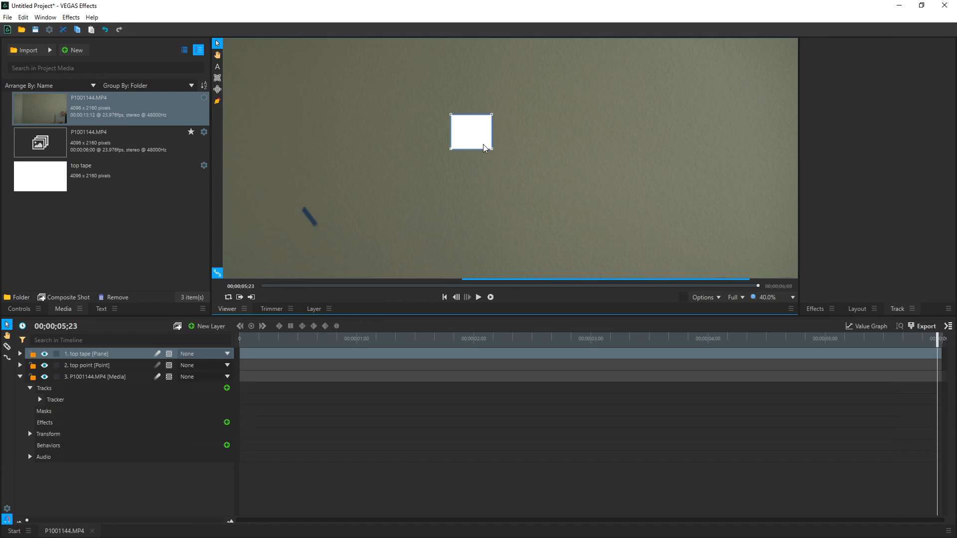
pyautogui.moveTo(470, 133); pyautogui.dragTo(510, 161)
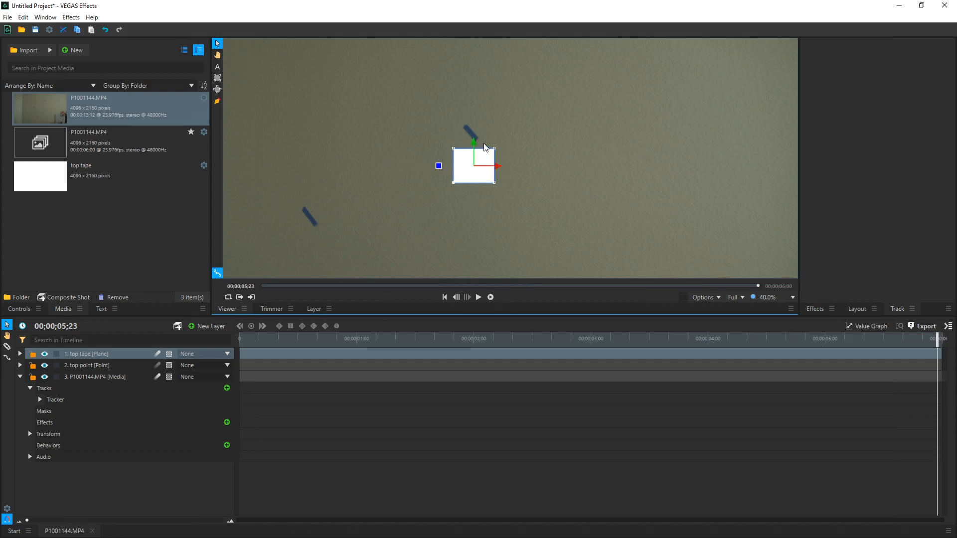
pyautogui.moveTo(449, 138)
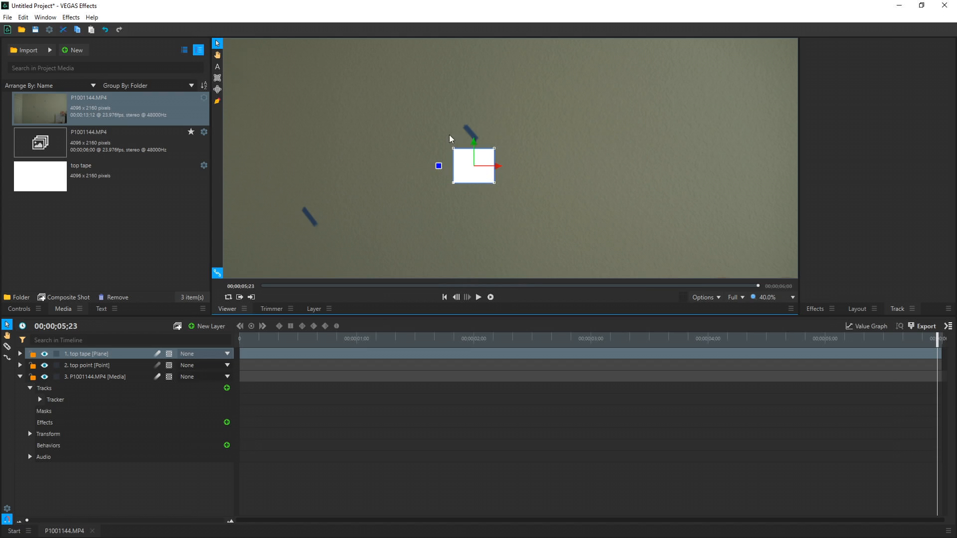
pyautogui.moveTo(528, 149)
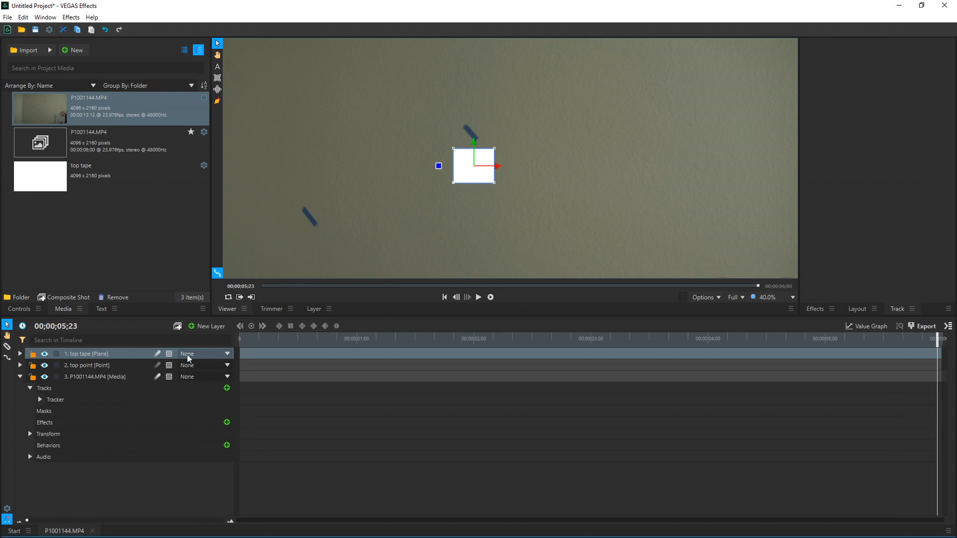
# Parent the top tape plane to '2. top point', scrub to verify it follows, and return to frame 0.
pyautogui.click(226, 354)
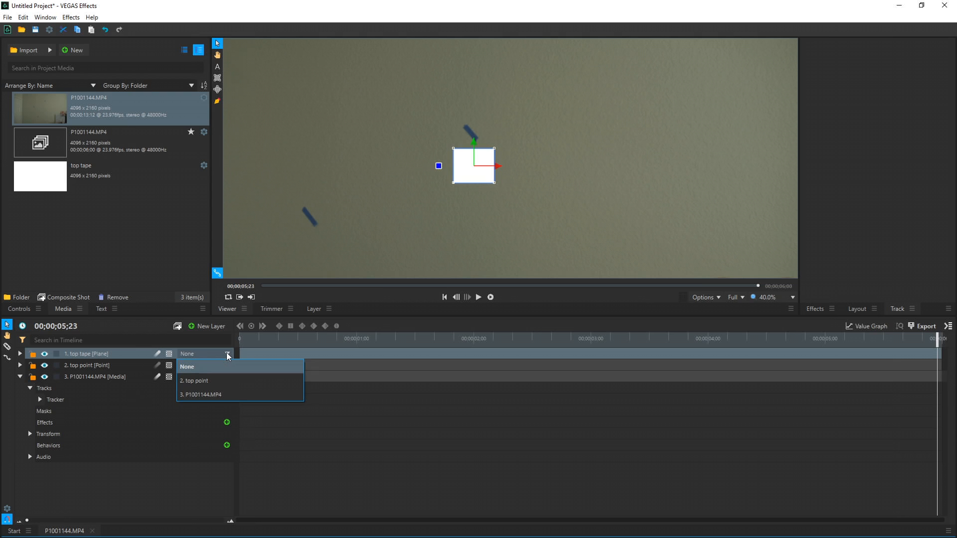
pyautogui.click(193, 380)
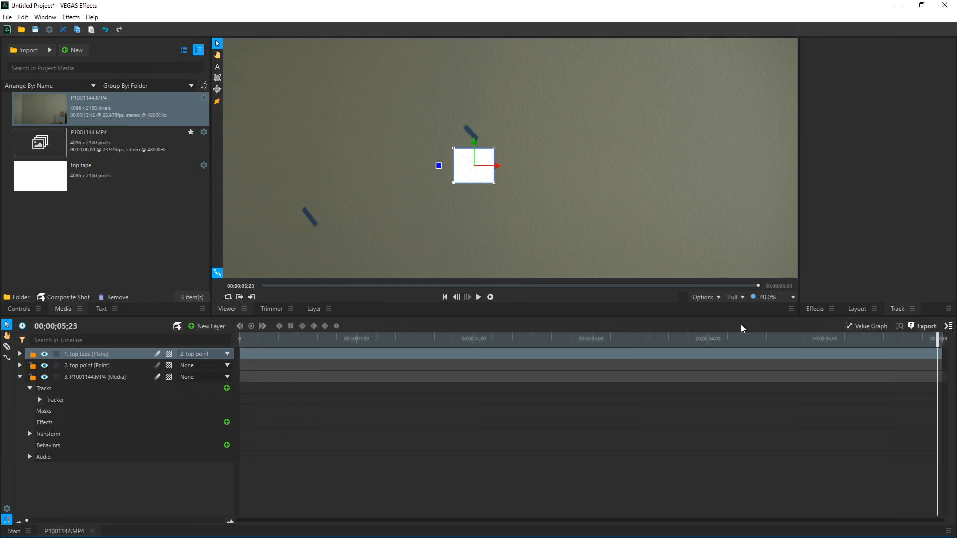
pyautogui.moveTo(939, 336); pyautogui.dragTo(293, 336)
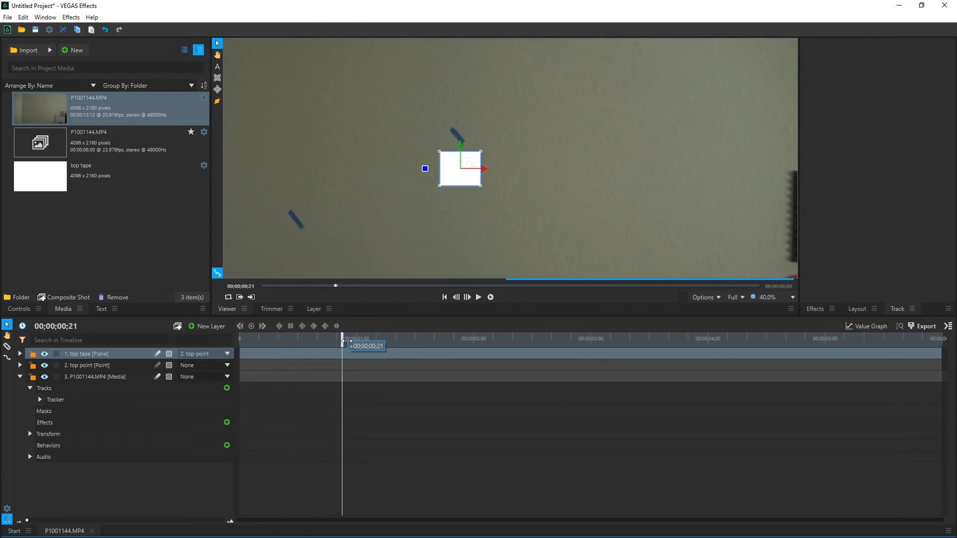
pyautogui.click(444, 297)
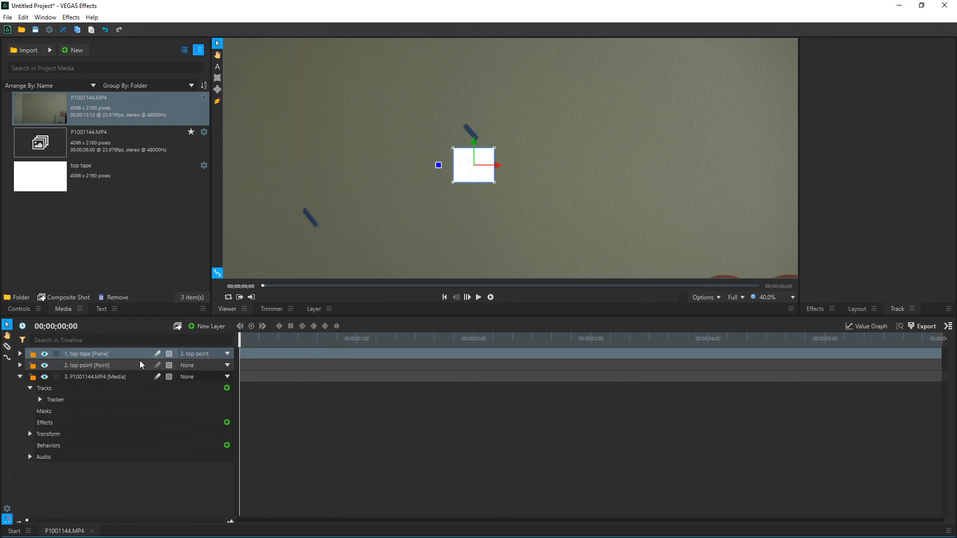
# Search the Effects library for 'clone' and apply Clone Stamp to the wall footage layer.
pyautogui.click(814, 307)
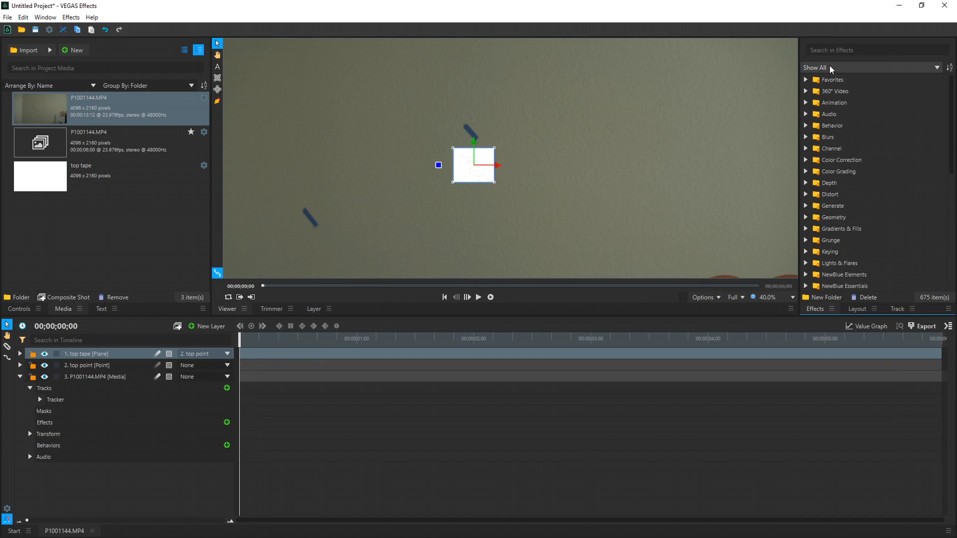
pyautogui.write('c')
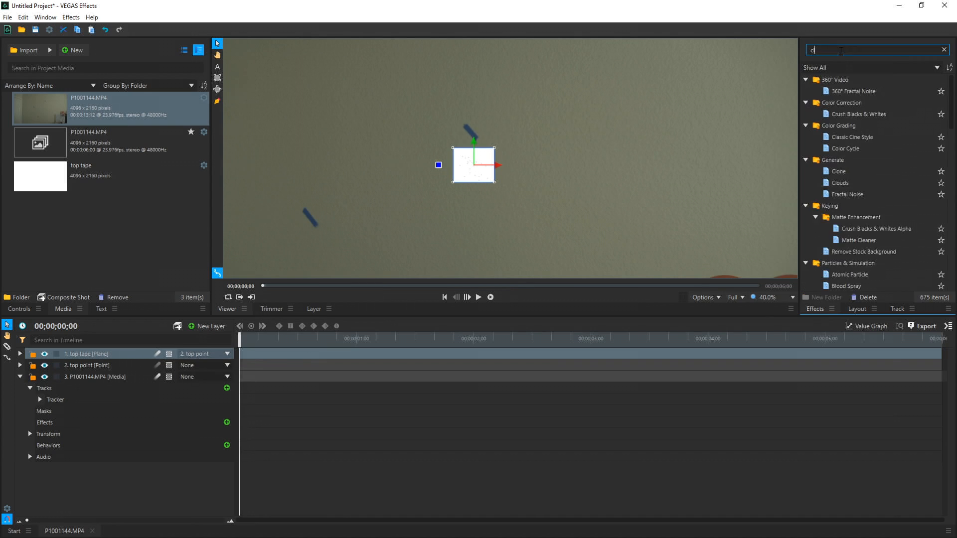
pyautogui.write('lone')
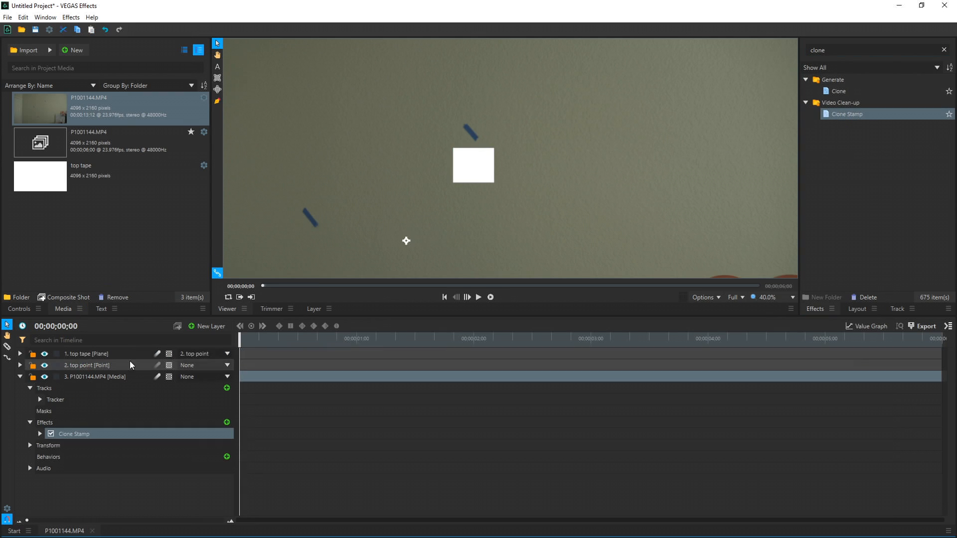
pyautogui.click(18, 309)
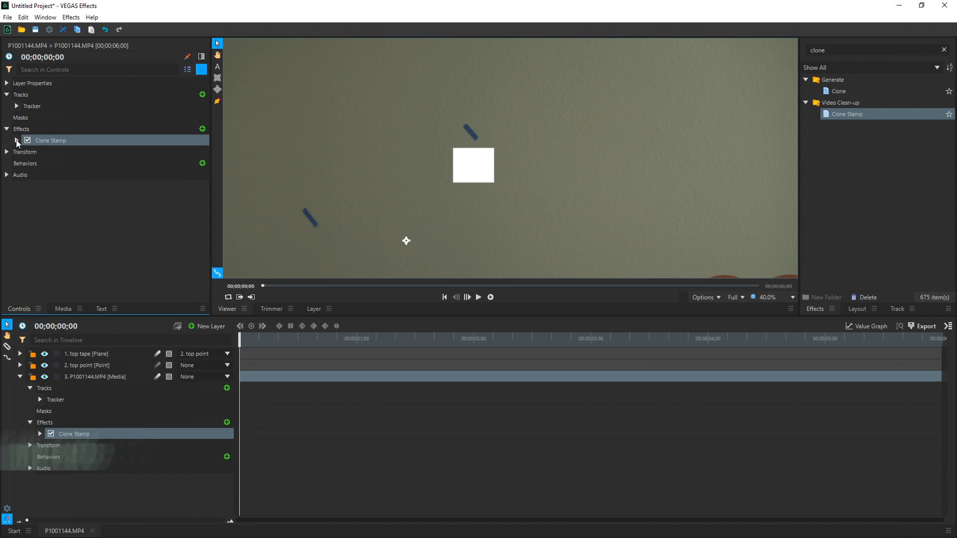
# Set Clone Stamp's mask to '1. top tape', keeping Current Layer & Frame sampling.
pyautogui.click(16, 141)
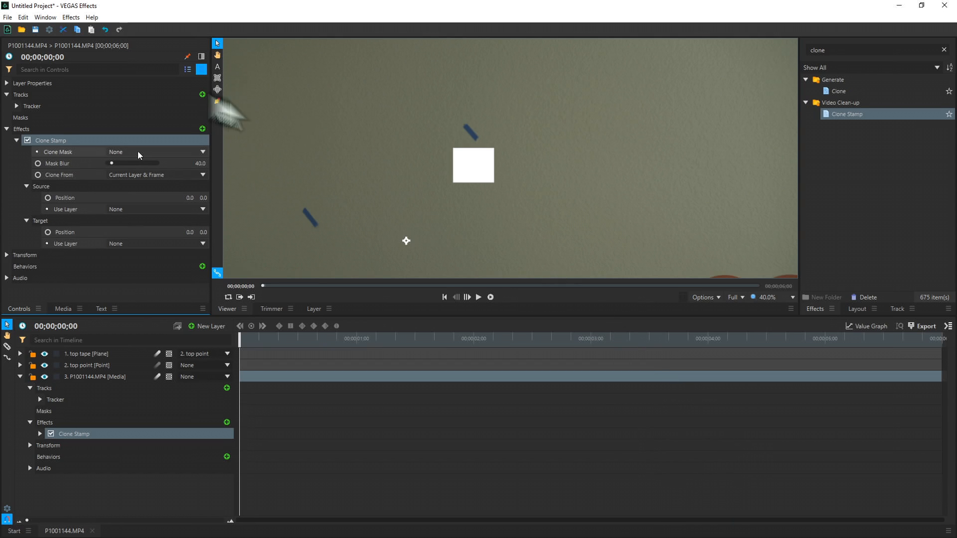
pyautogui.moveTo(151, 152)
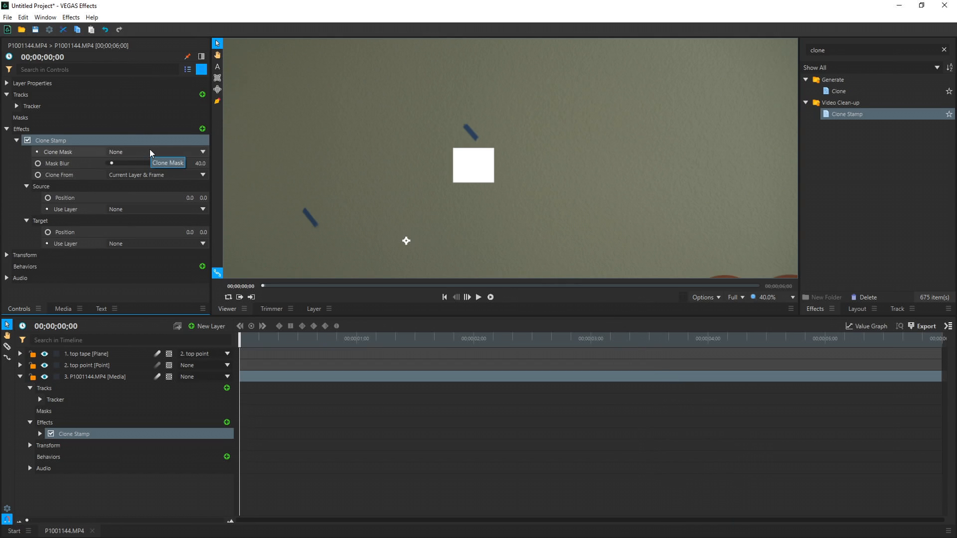
pyautogui.click(202, 151)
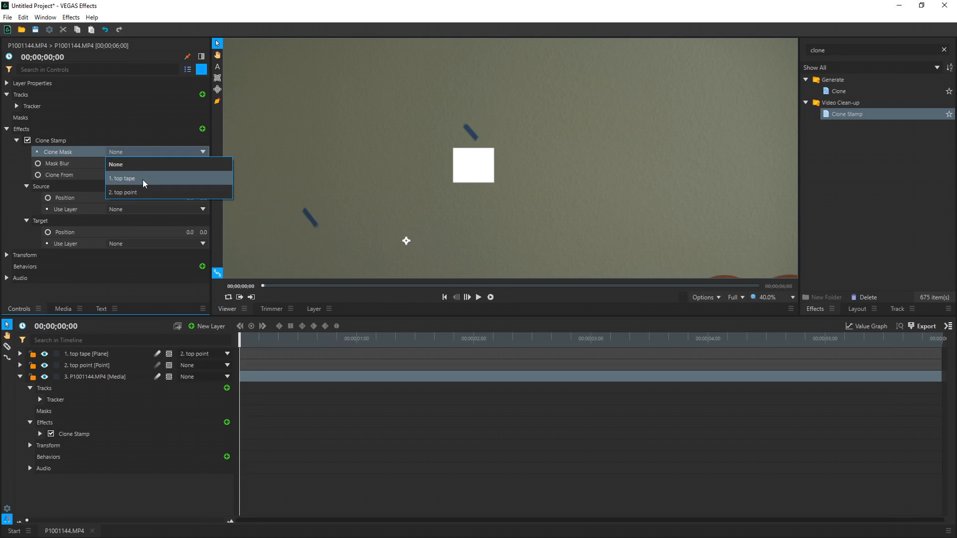
pyautogui.click(121, 178)
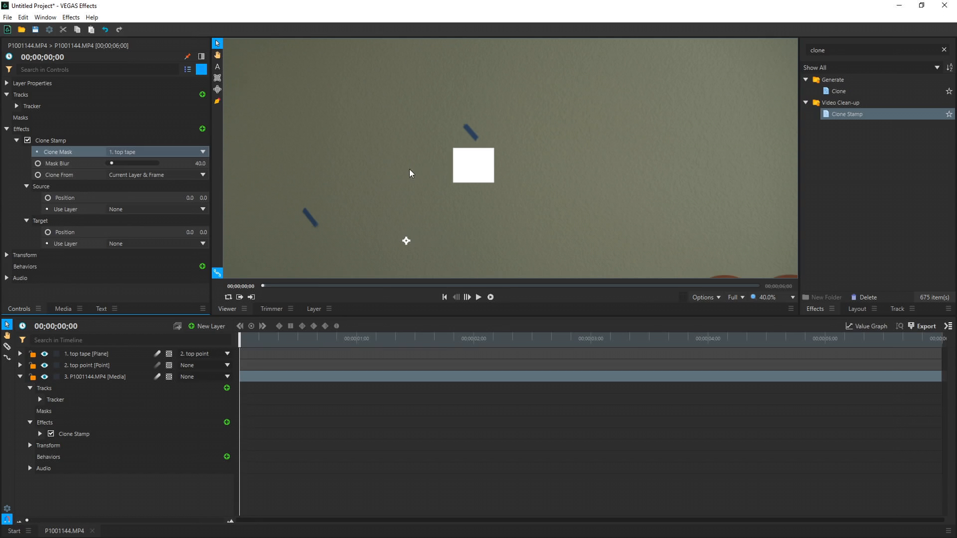
pyautogui.moveTo(73, 178)
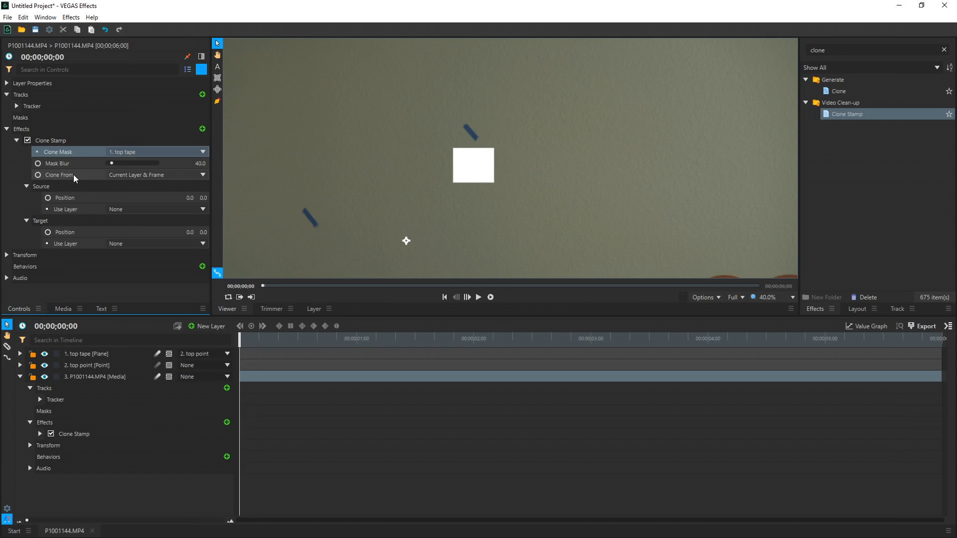
pyautogui.moveTo(150, 180)
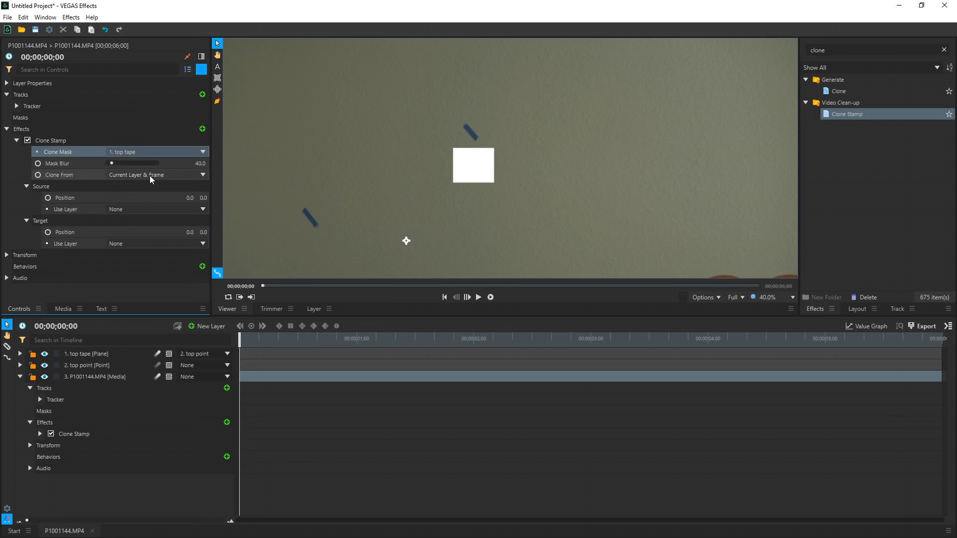
pyautogui.click(156, 174)
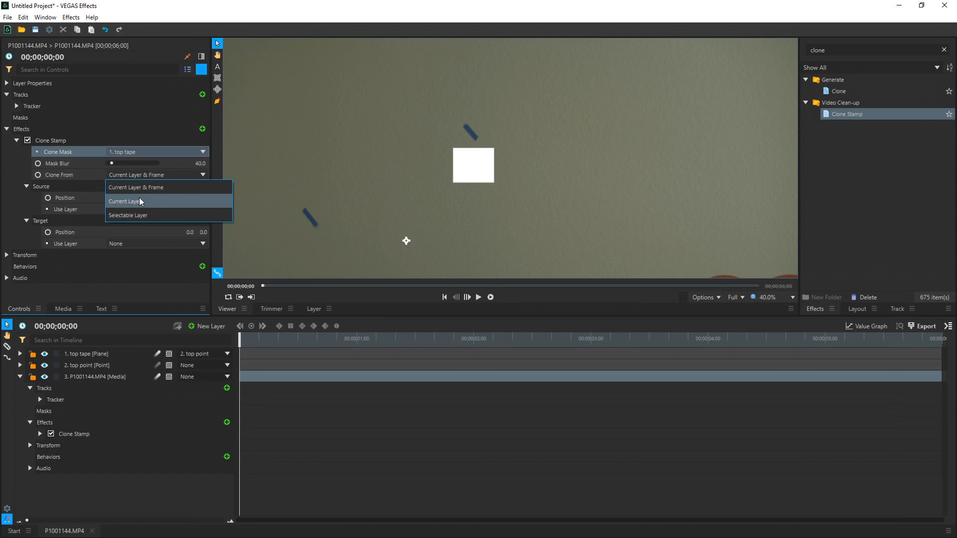
pyautogui.moveTo(138, 215)
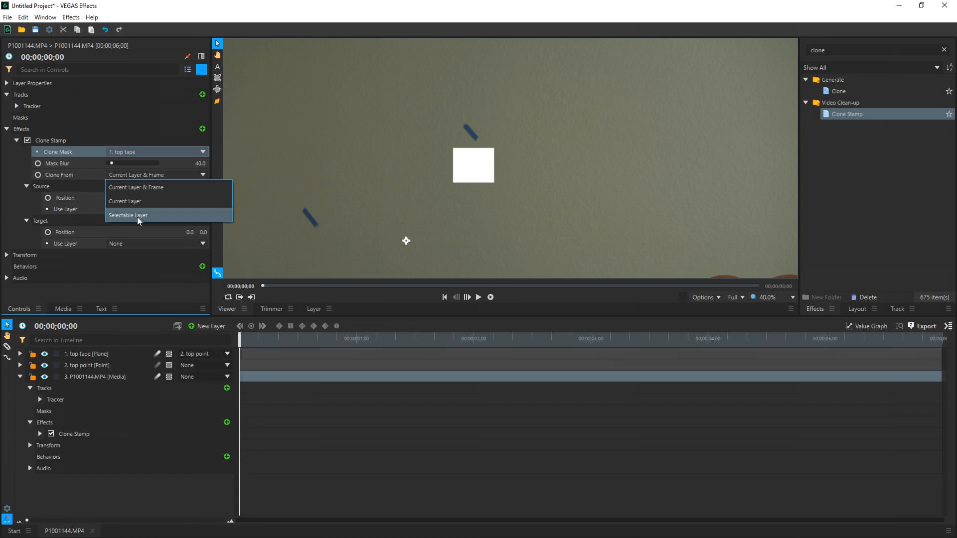
pyautogui.moveTo(142, 187)
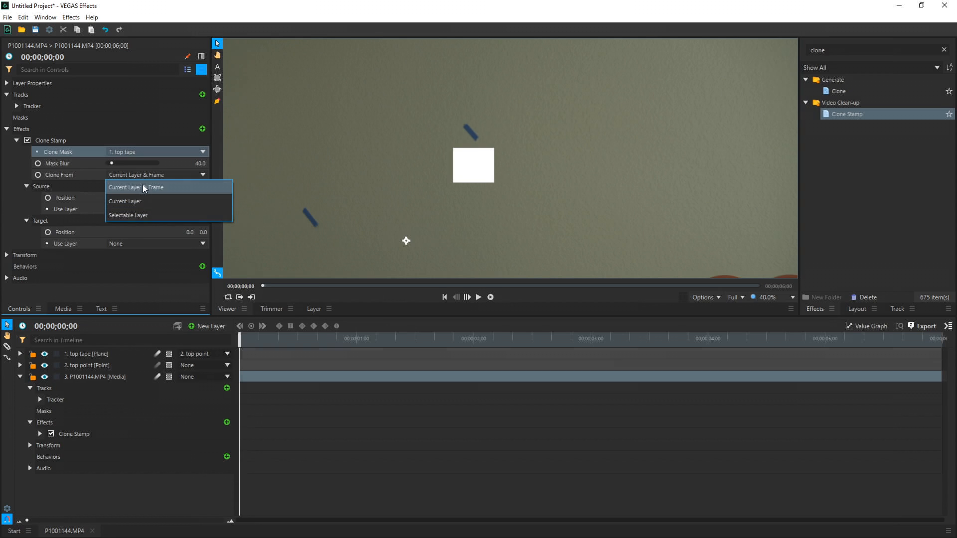
pyautogui.click(135, 187)
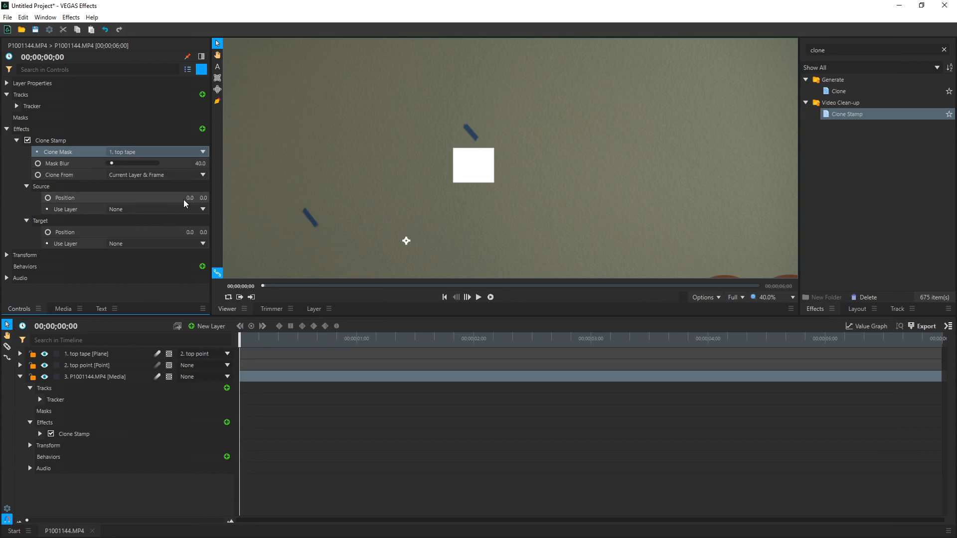
pyautogui.moveTo(117, 192)
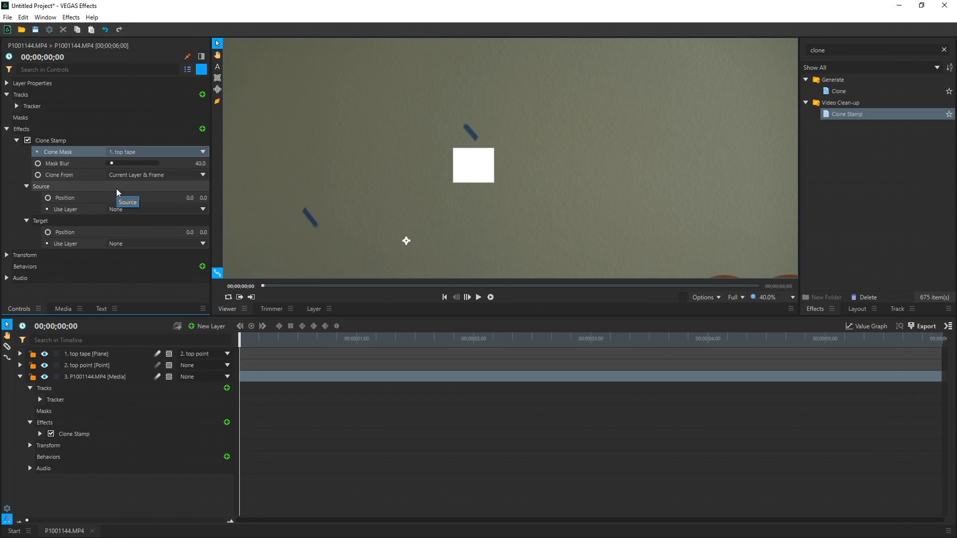
pyautogui.moveTo(136, 209)
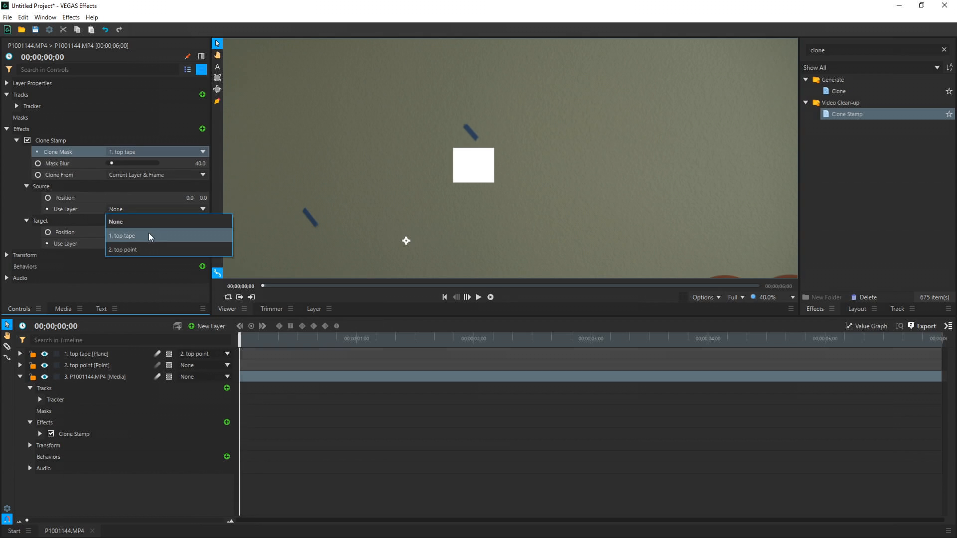
# Set the clone source layer to top tape and the target layer to top point.
pyautogui.click(122, 235)
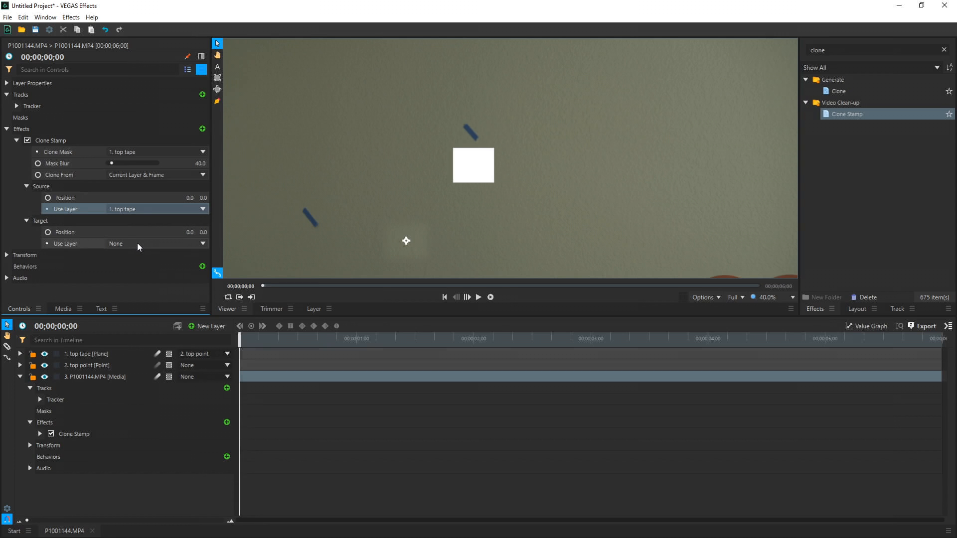
pyautogui.click(157, 243)
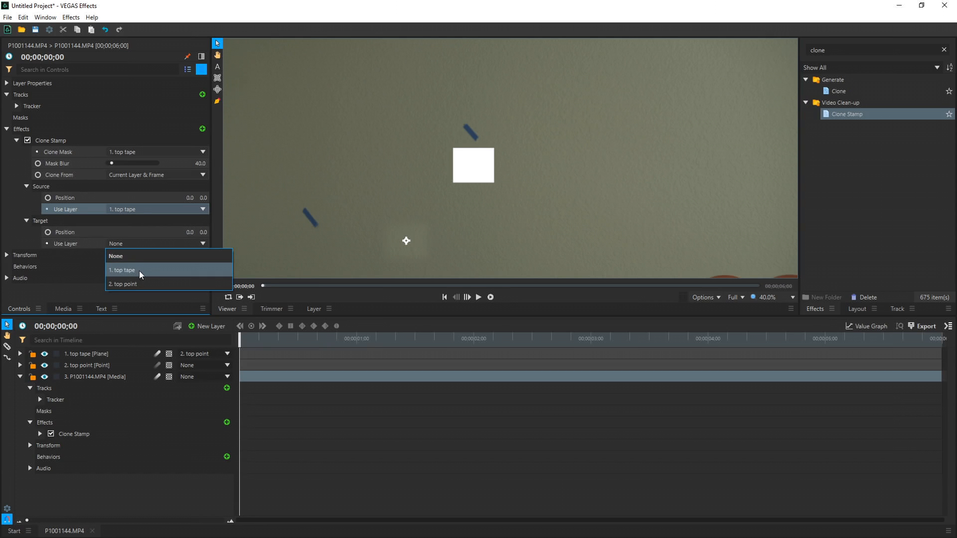
pyautogui.moveTo(140, 285)
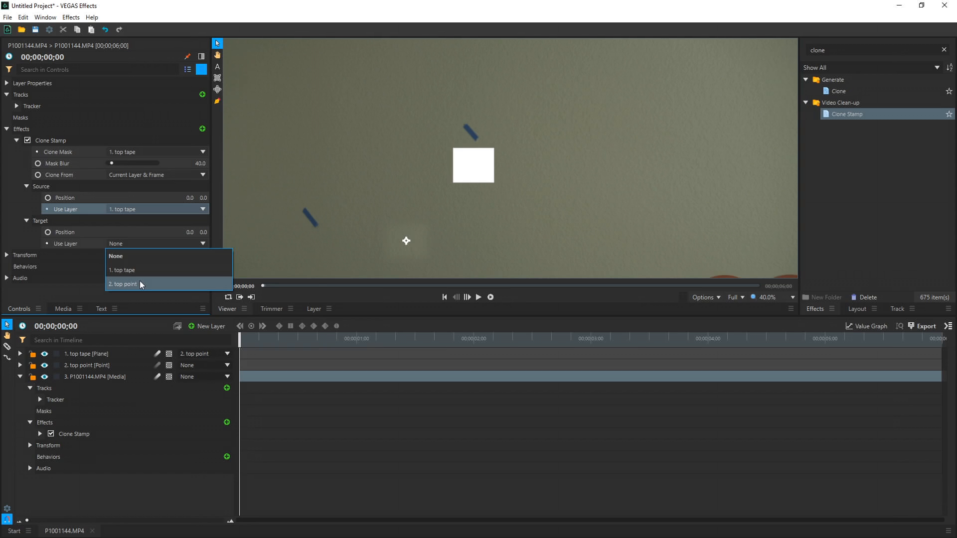
pyautogui.click(122, 284)
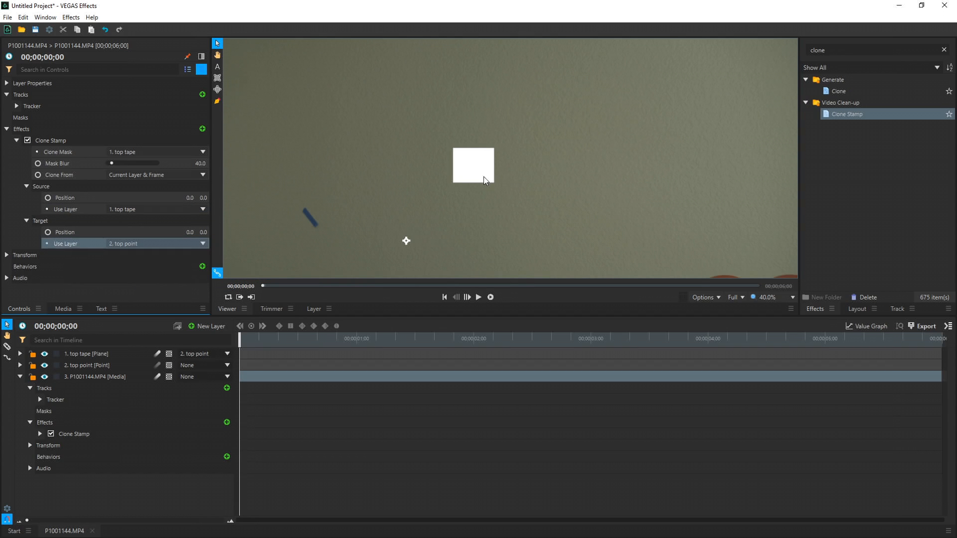
pyautogui.moveTo(459, 154)
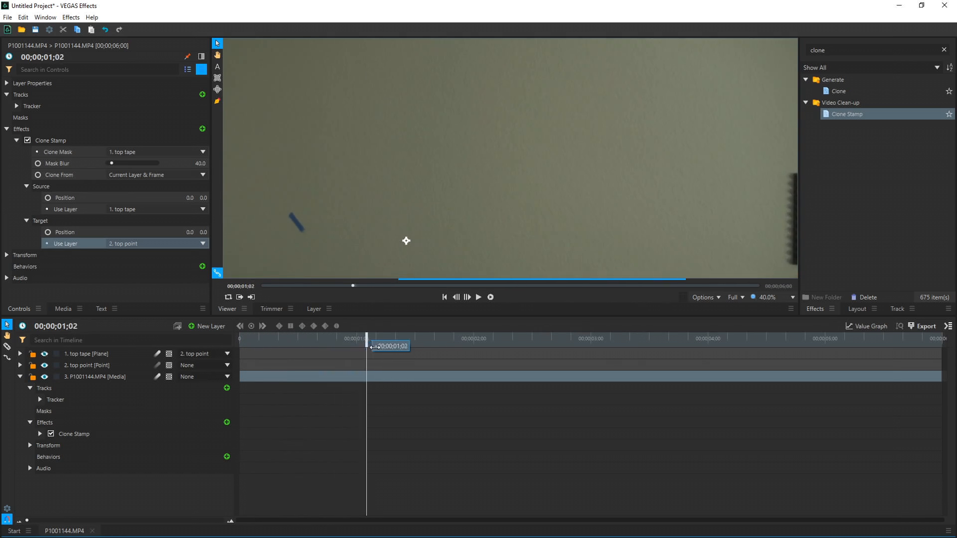
pyautogui.moveTo(367, 346); pyautogui.dragTo(572, 346)
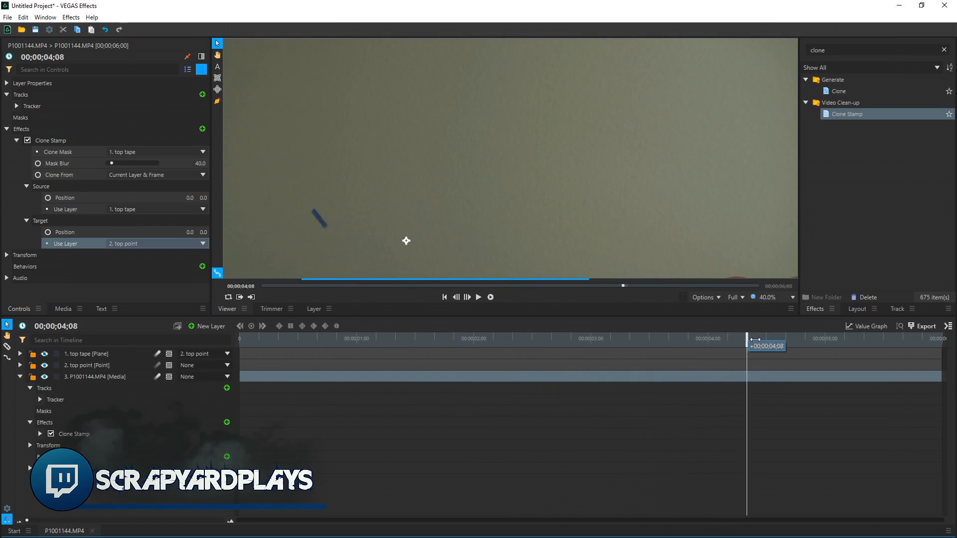
pyautogui.click(443, 297)
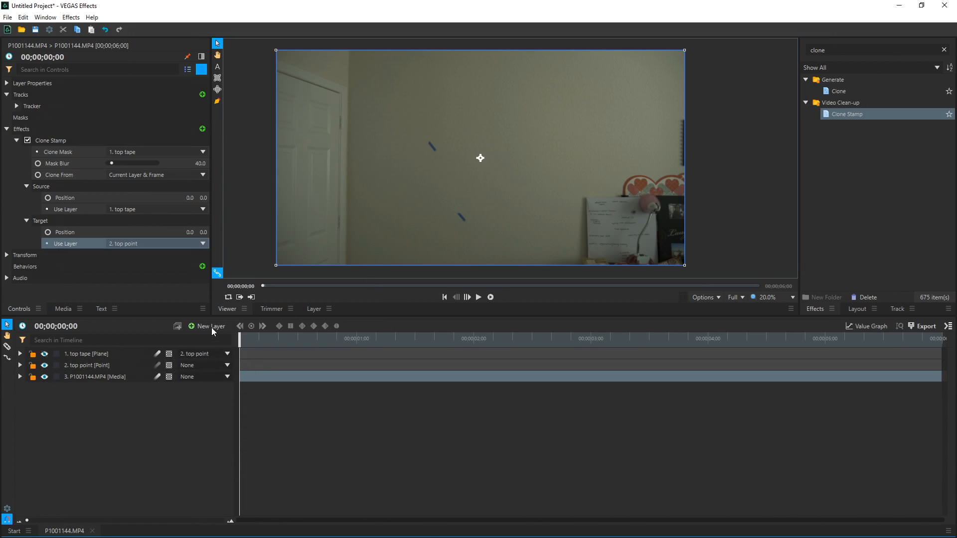
# Add middle and bottom point layers and rename the duplicated planes 'middle tape' and 'bottom tape'.
pyautogui.click(208, 326)
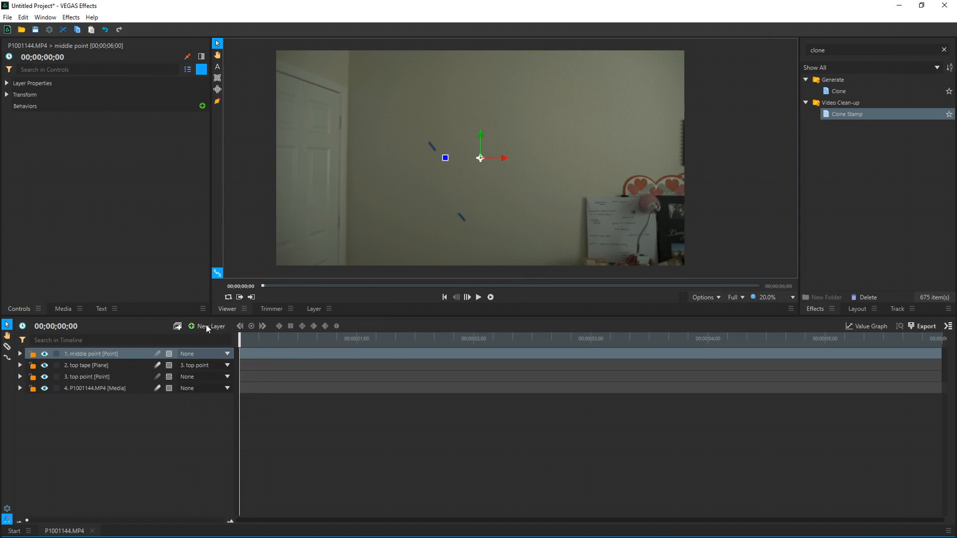
pyautogui.click(208, 326)
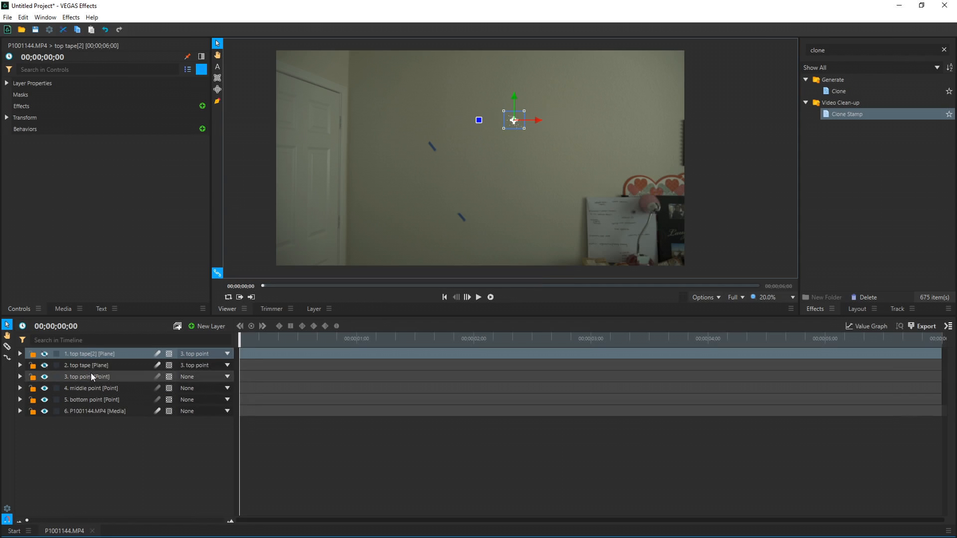
pyautogui.click(91, 365)
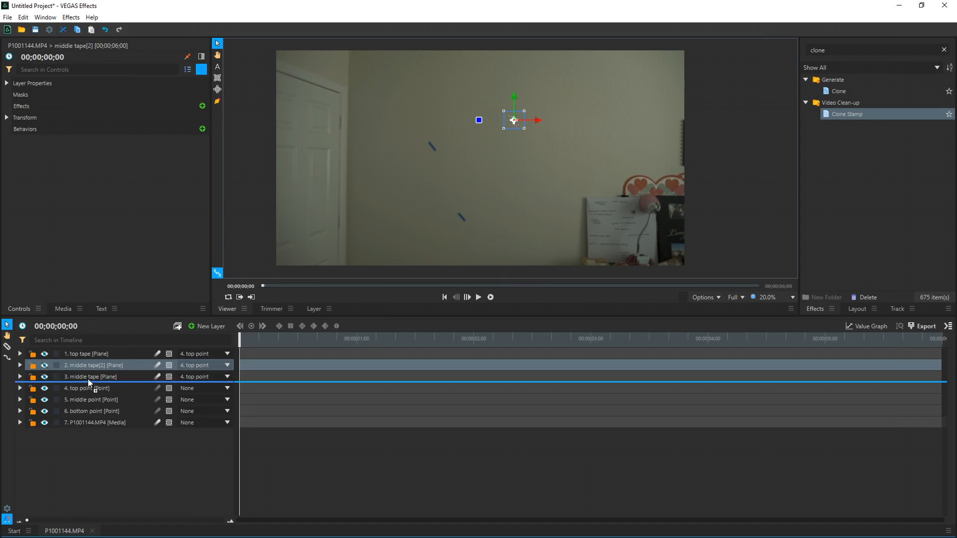
pyautogui.click(91, 376)
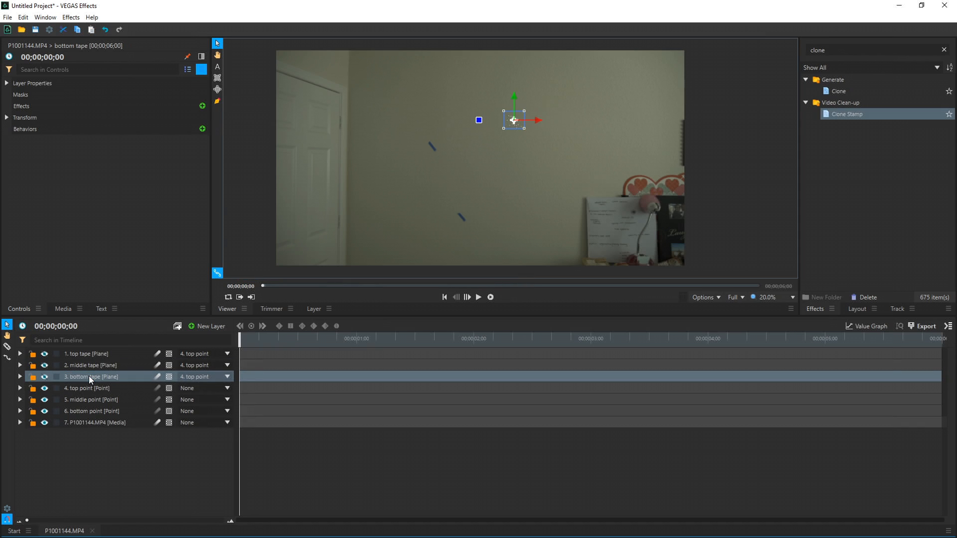
pyautogui.click(20, 423)
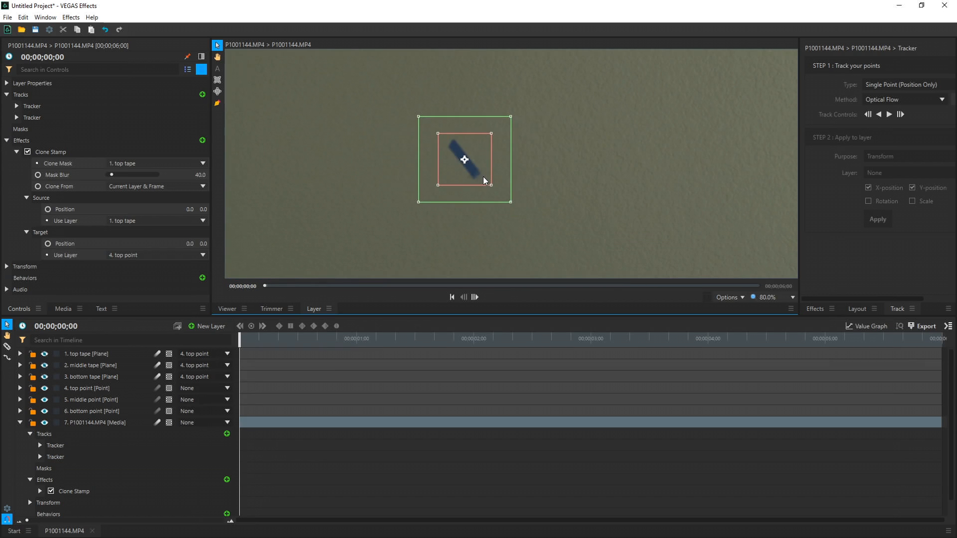
# Place the tracker on the bottom tape strip, track forward and apply it to '6. bottom point'.
pyautogui.moveTo(512, 205); pyautogui.dragTo(538, 221)
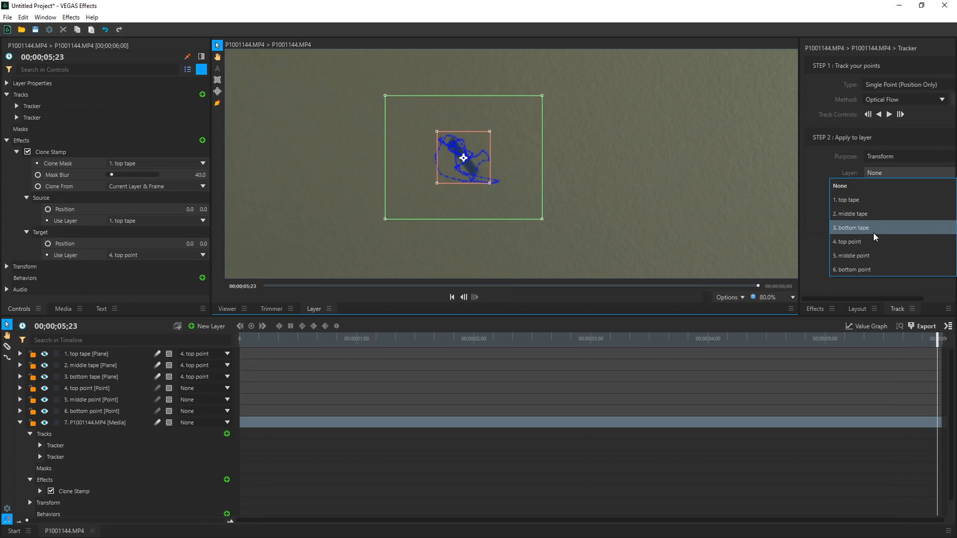
pyautogui.click(851, 256)
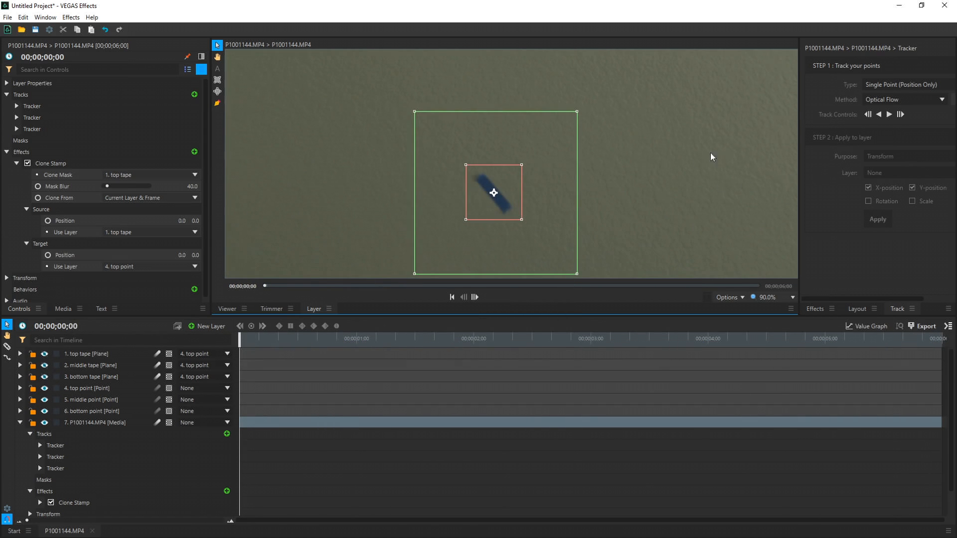
pyautogui.click(889, 113)
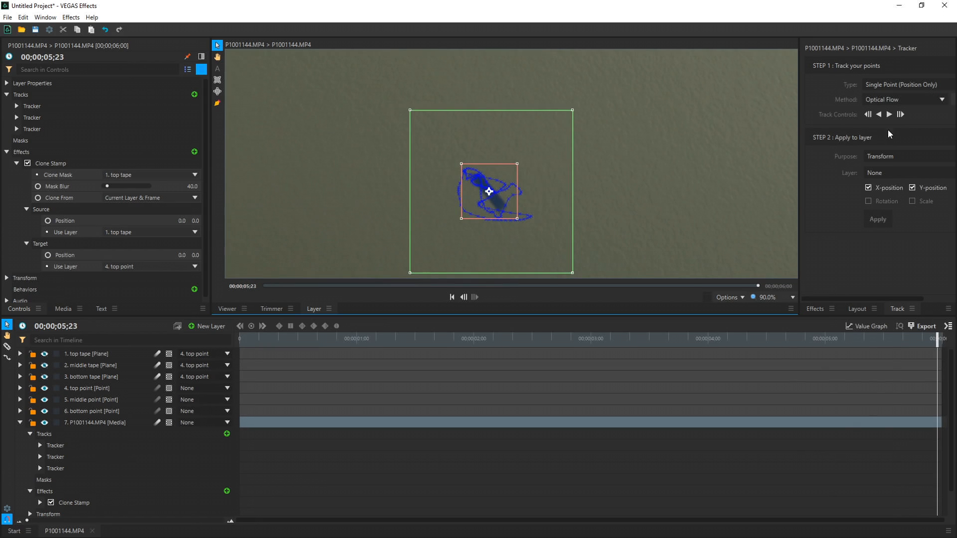
pyautogui.click(905, 172)
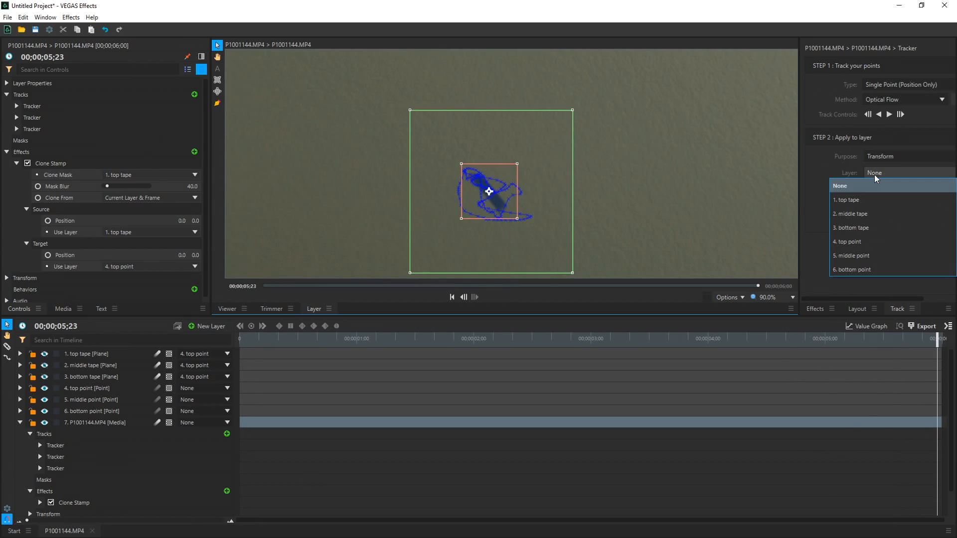
pyautogui.click(852, 269)
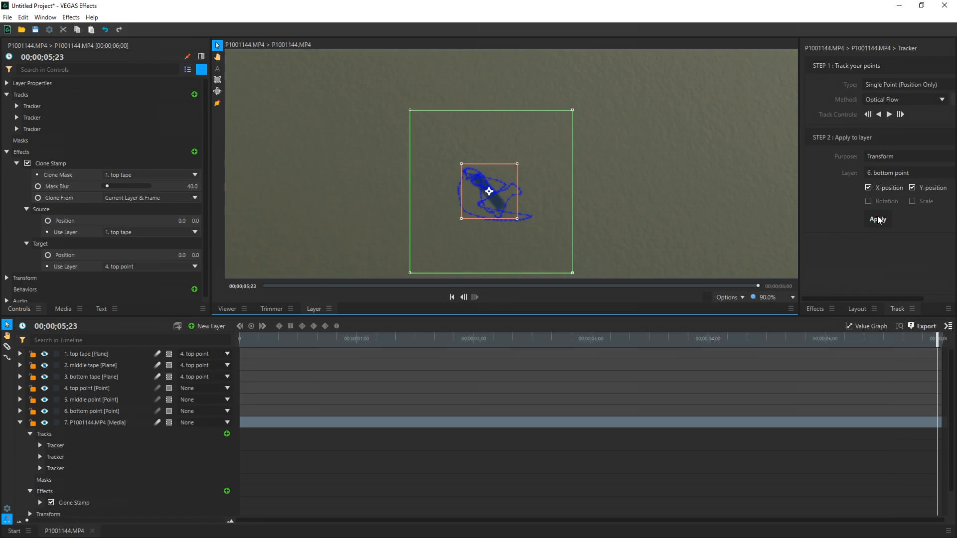
pyautogui.moveTo(15, 445)
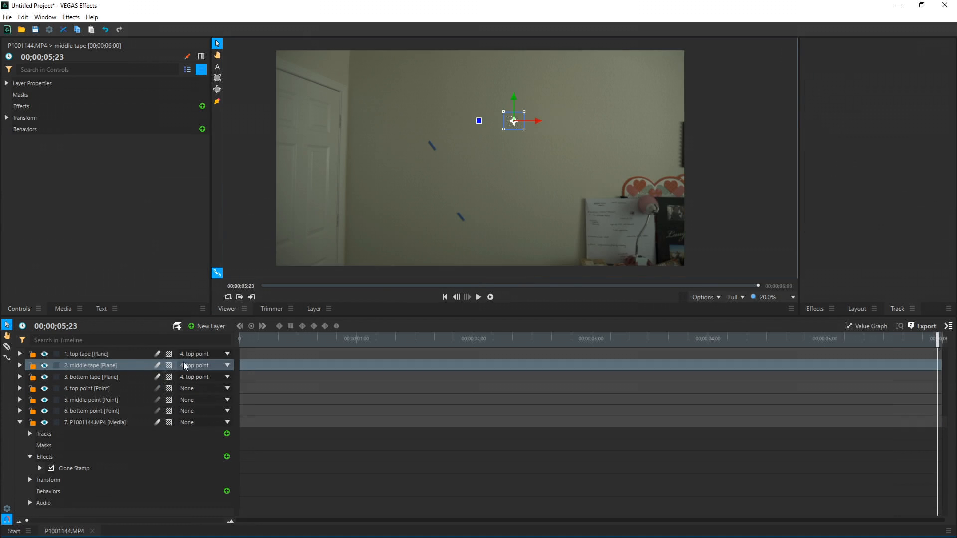
# Parent the middle tape plane to '5. middle point' and select the bottom tape plane.
pyautogui.click(226, 365)
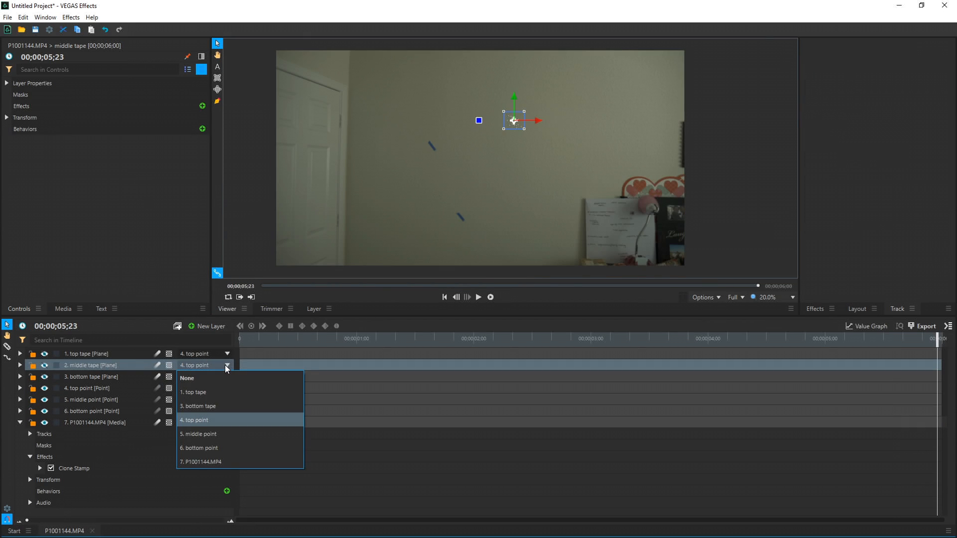
pyautogui.click(197, 433)
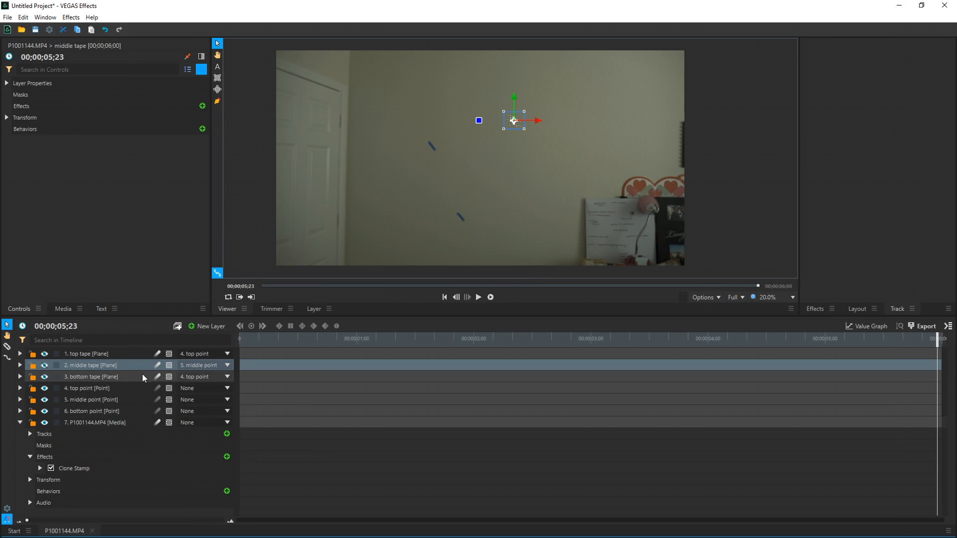
pyautogui.click(201, 377)
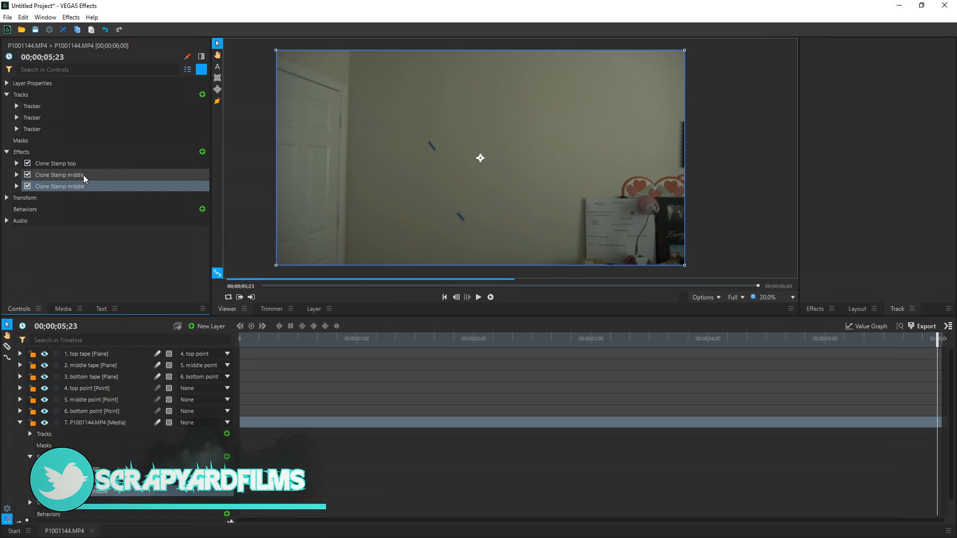
# Rename the third effect 'Clone Stamp bottom' and set the middle stamp's mask to middle tape, target to middle point.
pyautogui.doubleClick(60, 186)
pyautogui.write('botto')
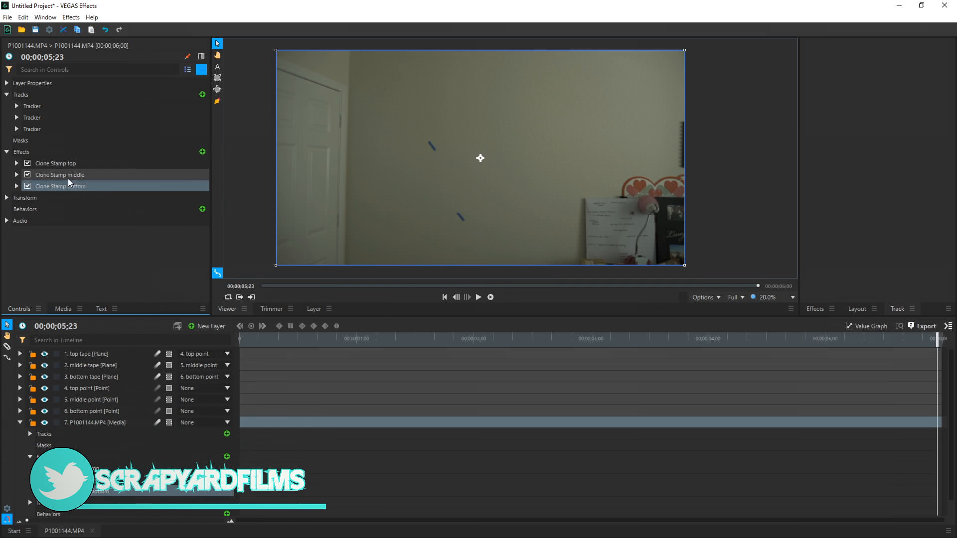
pyautogui.click(17, 175)
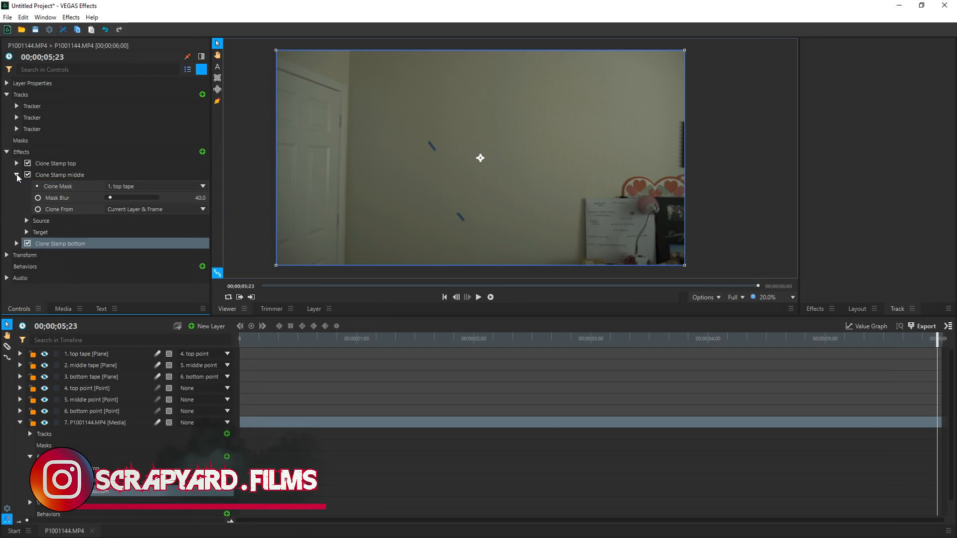
pyautogui.click(26, 220)
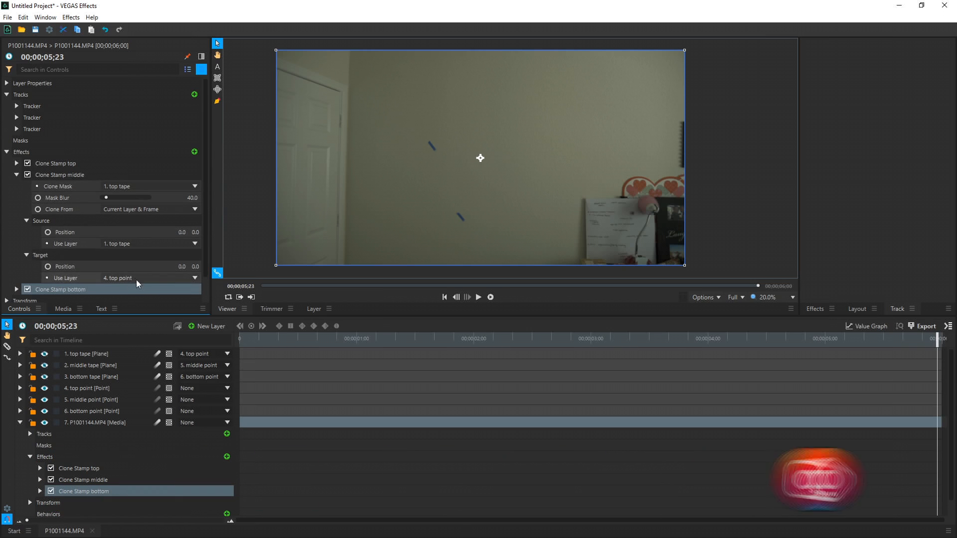
pyautogui.click(150, 186)
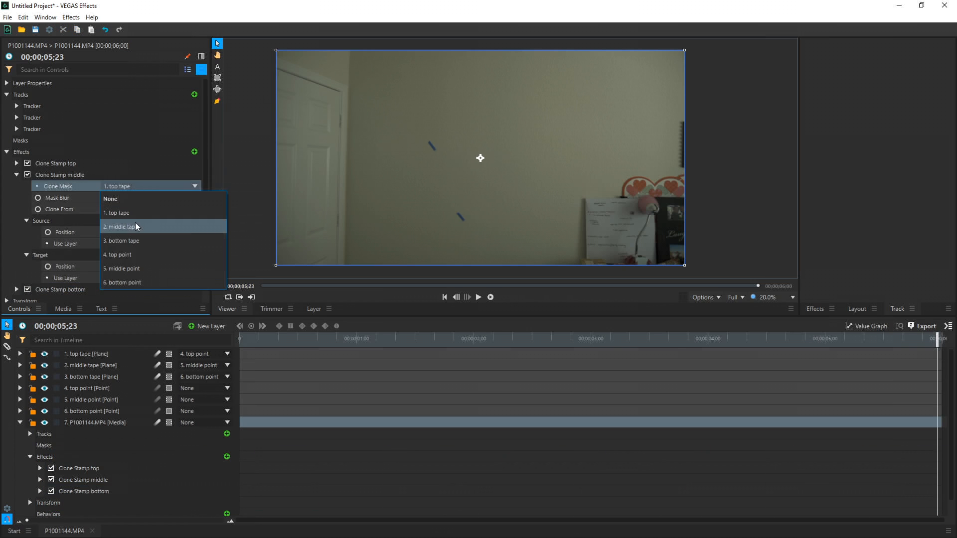
pyautogui.click(121, 227)
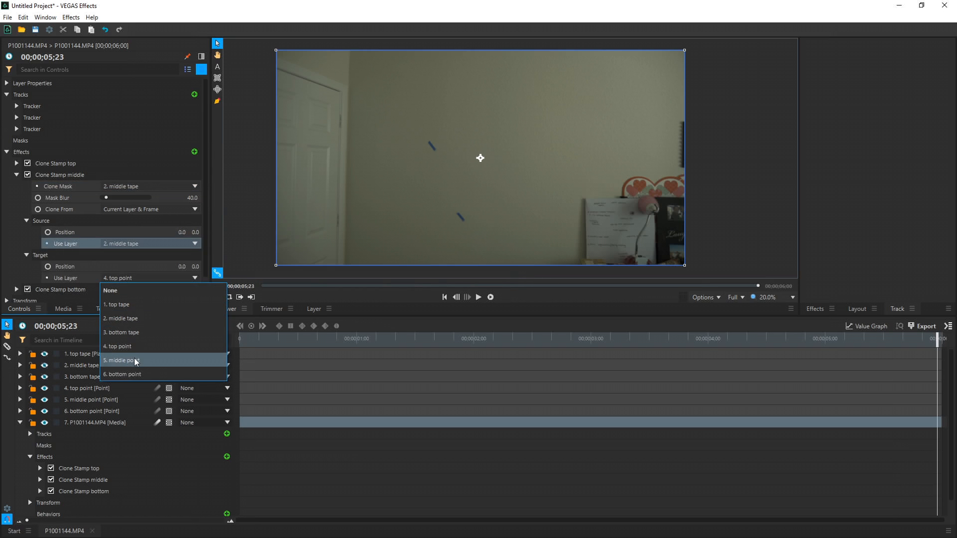
pyautogui.click(121, 360)
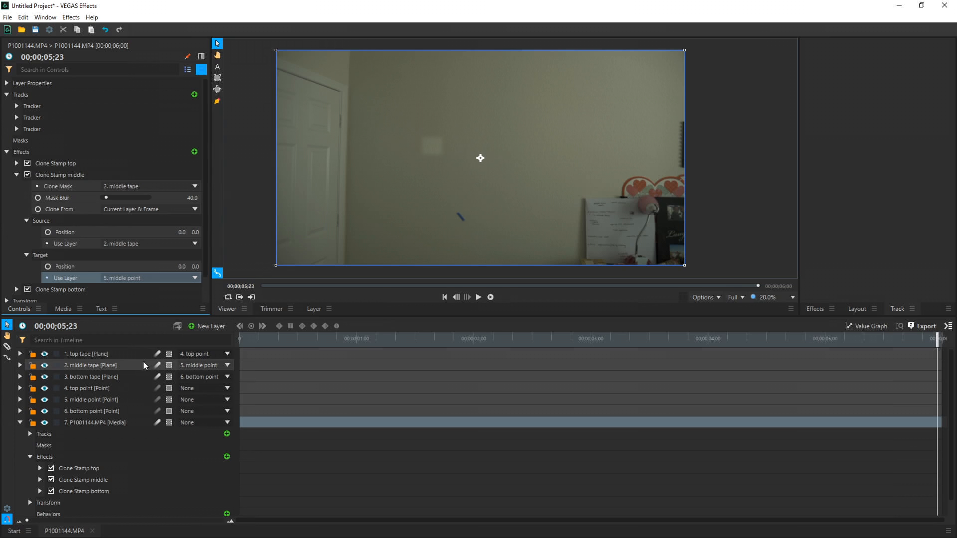
# Nudge the middle tape plane in the viewer so the patch covers the middle strip.
pyautogui.click(89, 365)
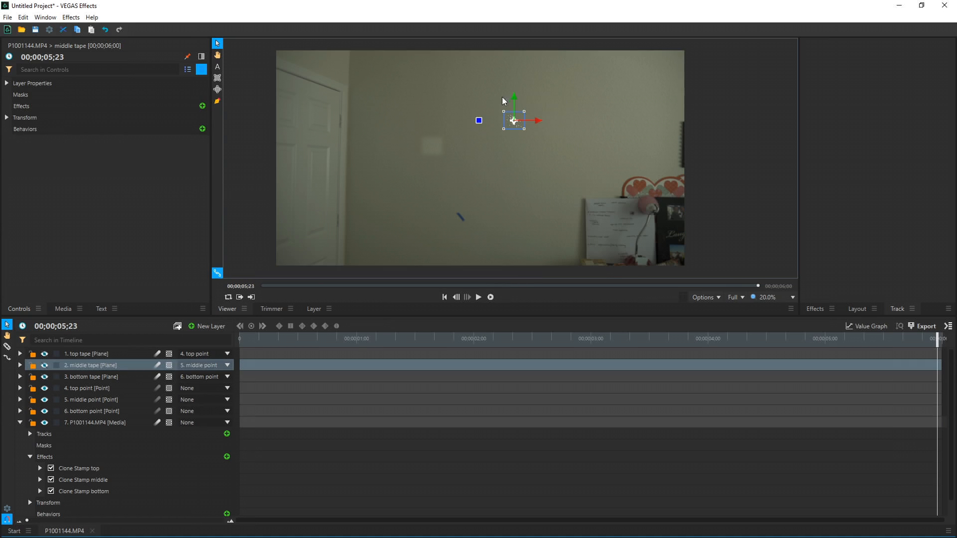
pyautogui.moveTo(514, 121); pyautogui.dragTo(469, 121)
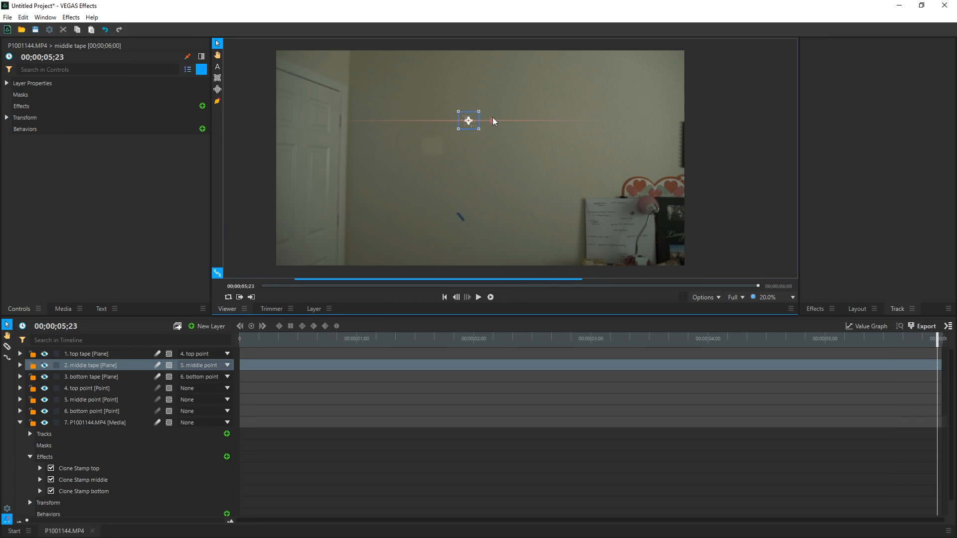
pyautogui.moveTo(469, 121); pyautogui.dragTo(450, 147)
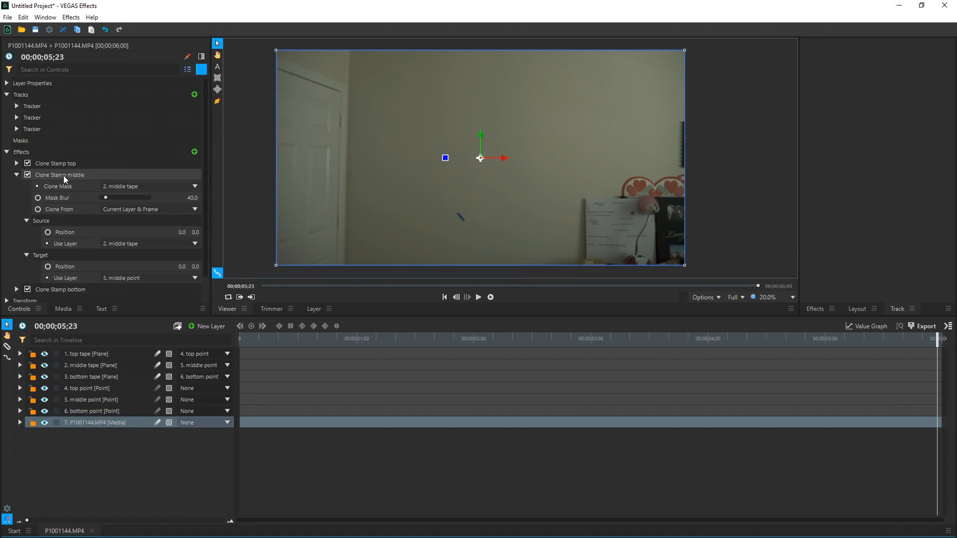
# Set the bottom stamp's mask and source layer to bottom tape, targeting bottom point.
pyautogui.click(17, 174)
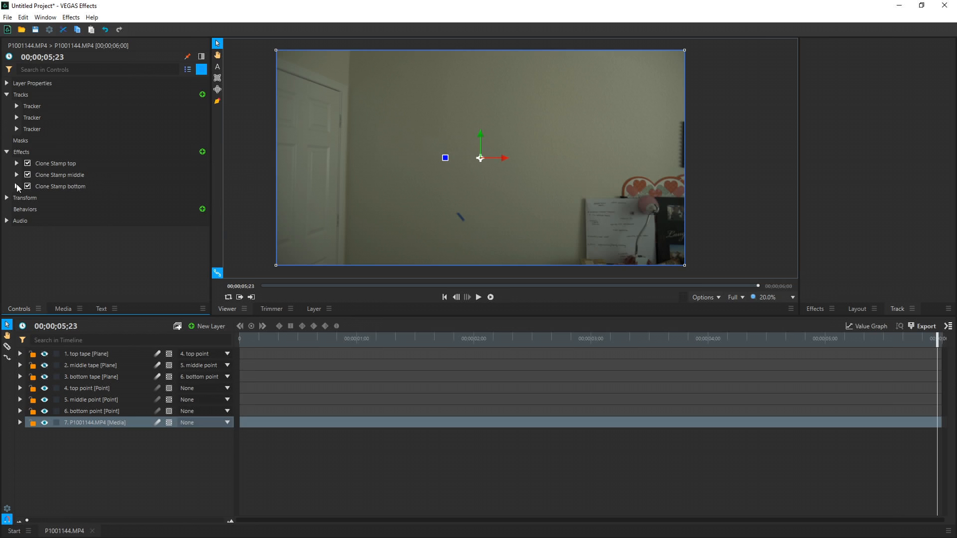
pyautogui.click(17, 187)
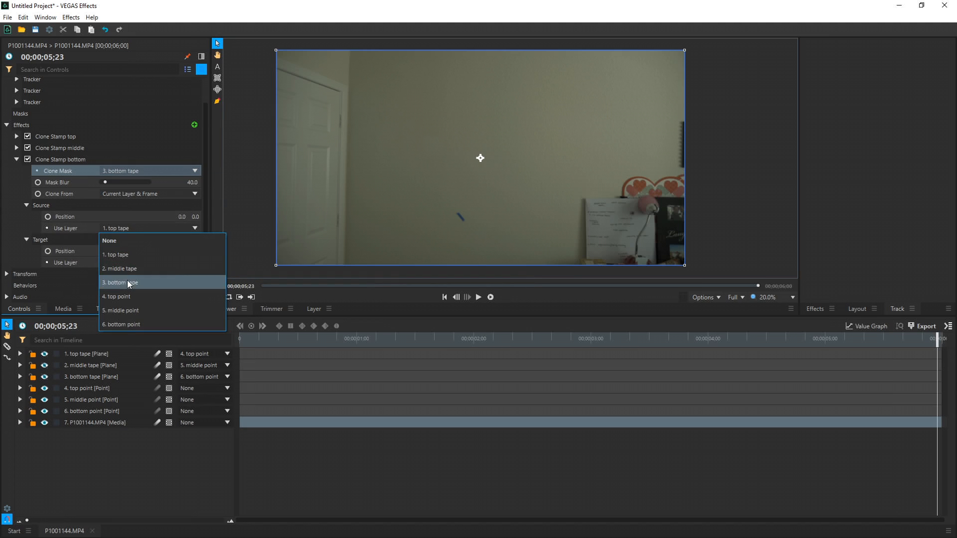
pyautogui.click(126, 282)
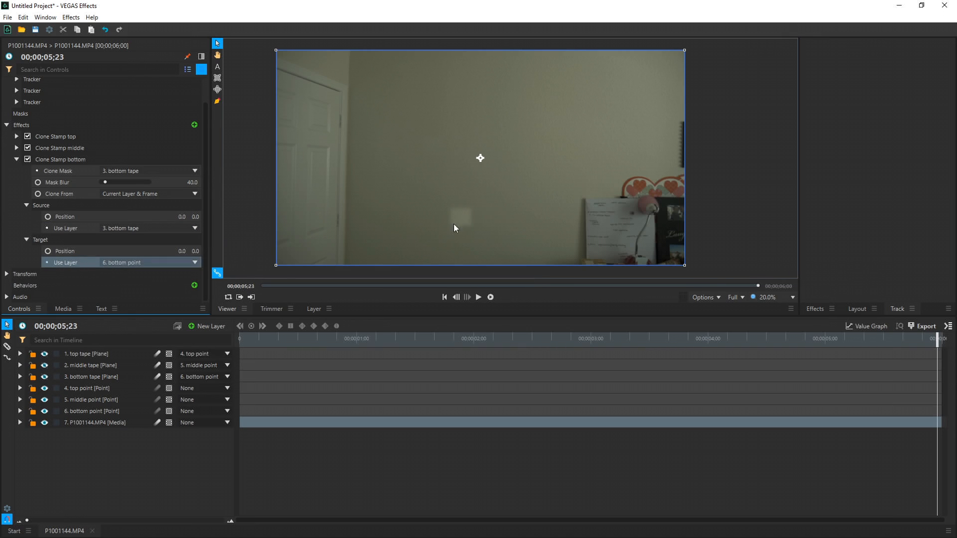
pyautogui.moveTo(471, 229)
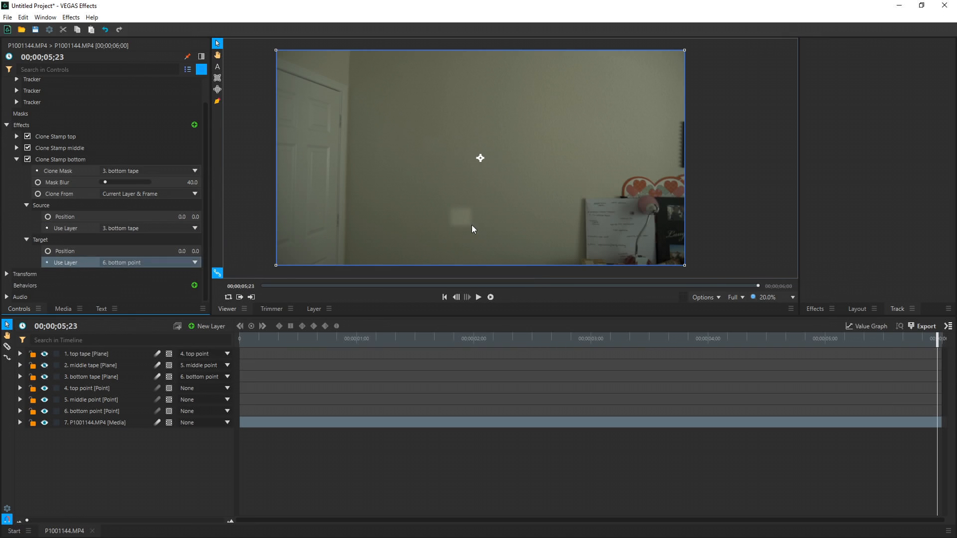
# Nudge the bottom tape plane to hide the last strip and rewind to the clip start.
pyautogui.click(90, 376)
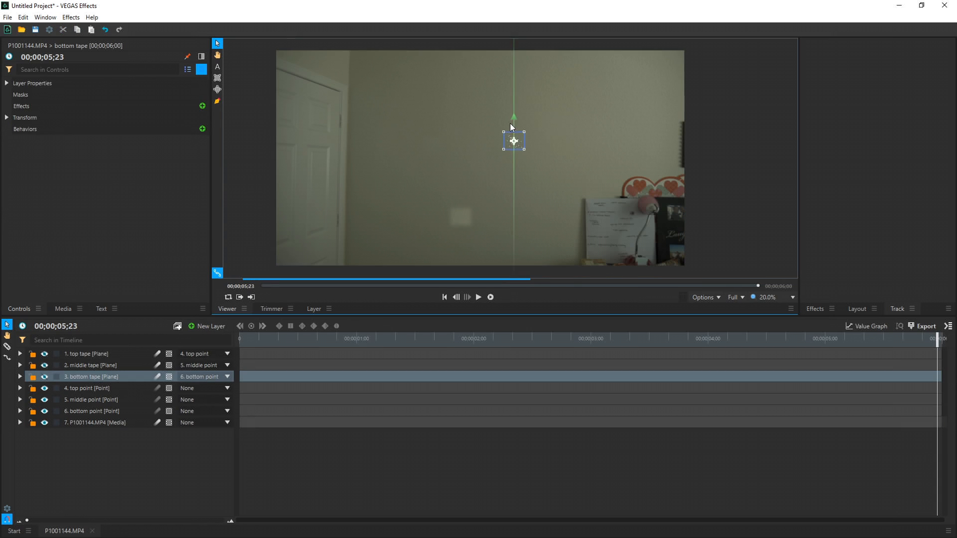
pyautogui.moveTo(513, 140); pyautogui.dragTo(452, 199)
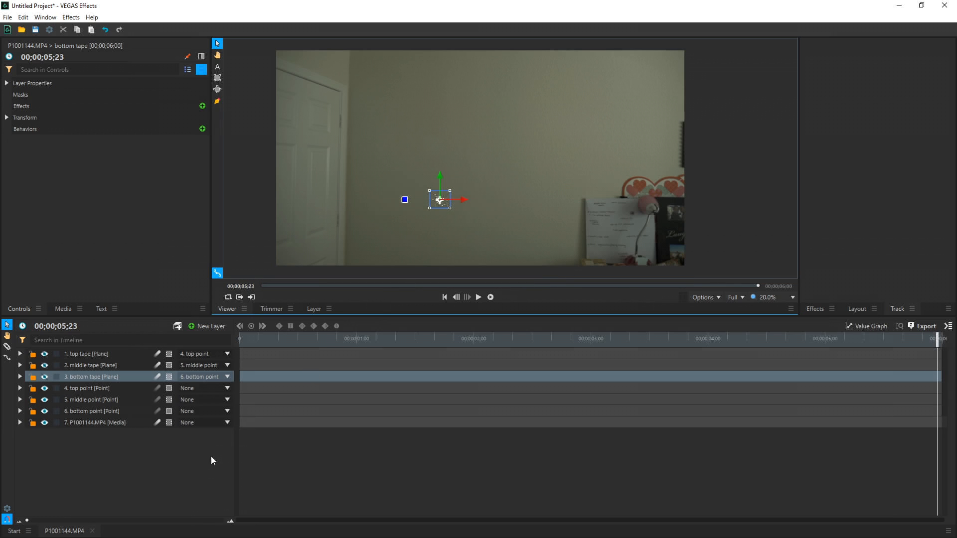
pyautogui.click(445, 296)
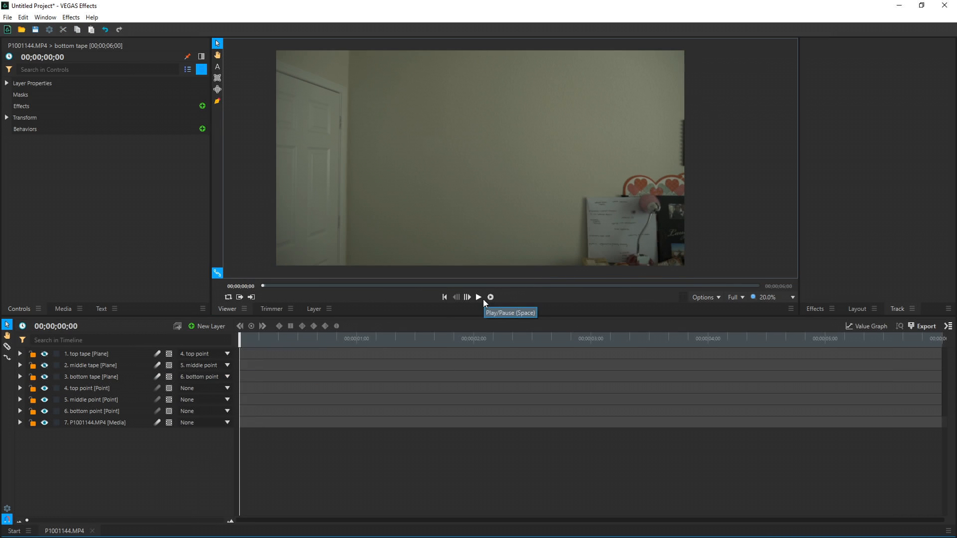